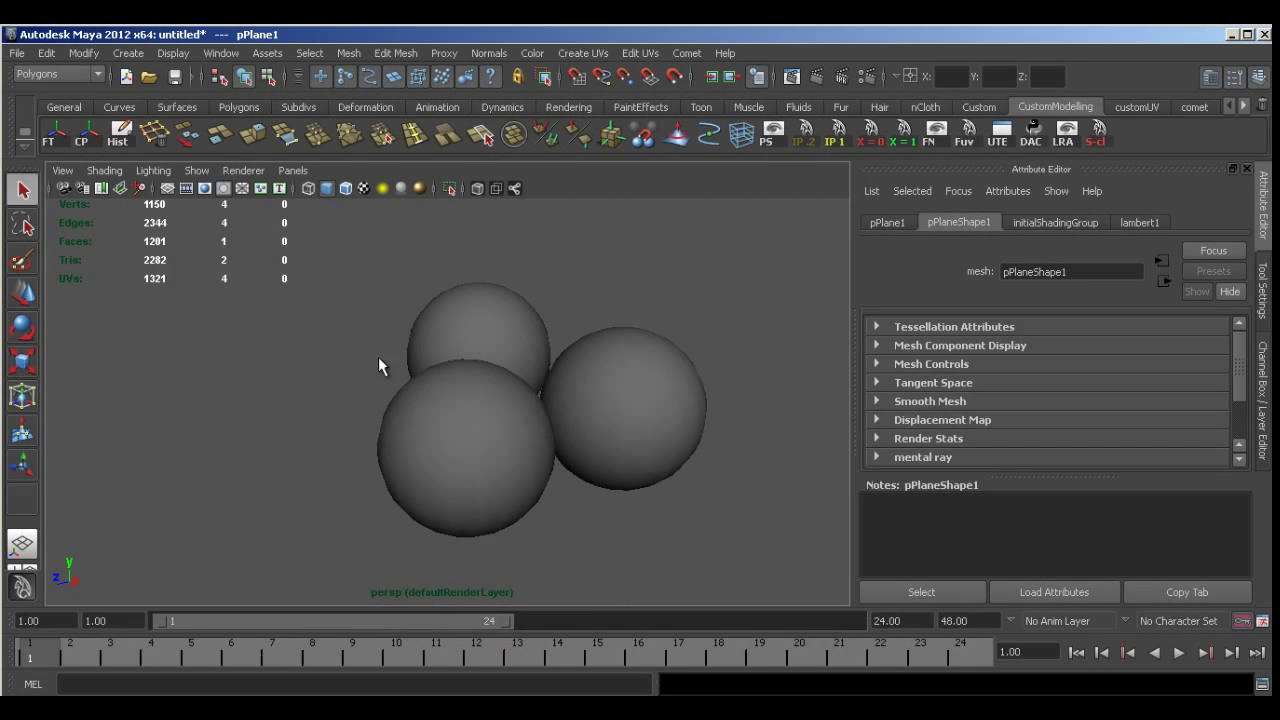
pyautogui.moveTo(613, 357)
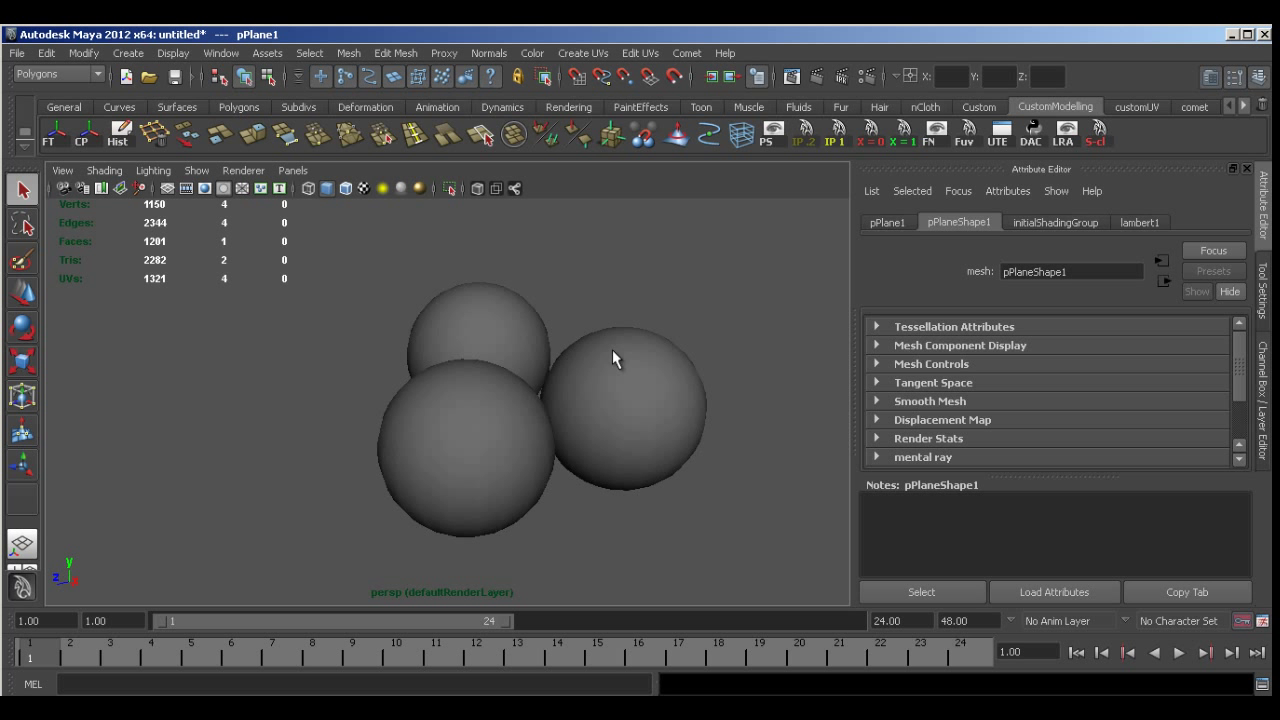
# - Dolly the perspective camera out to frame the whole ground plane and spheres
pyautogui.moveTo(615, 358); pyautogui.dragTo(513, 448)
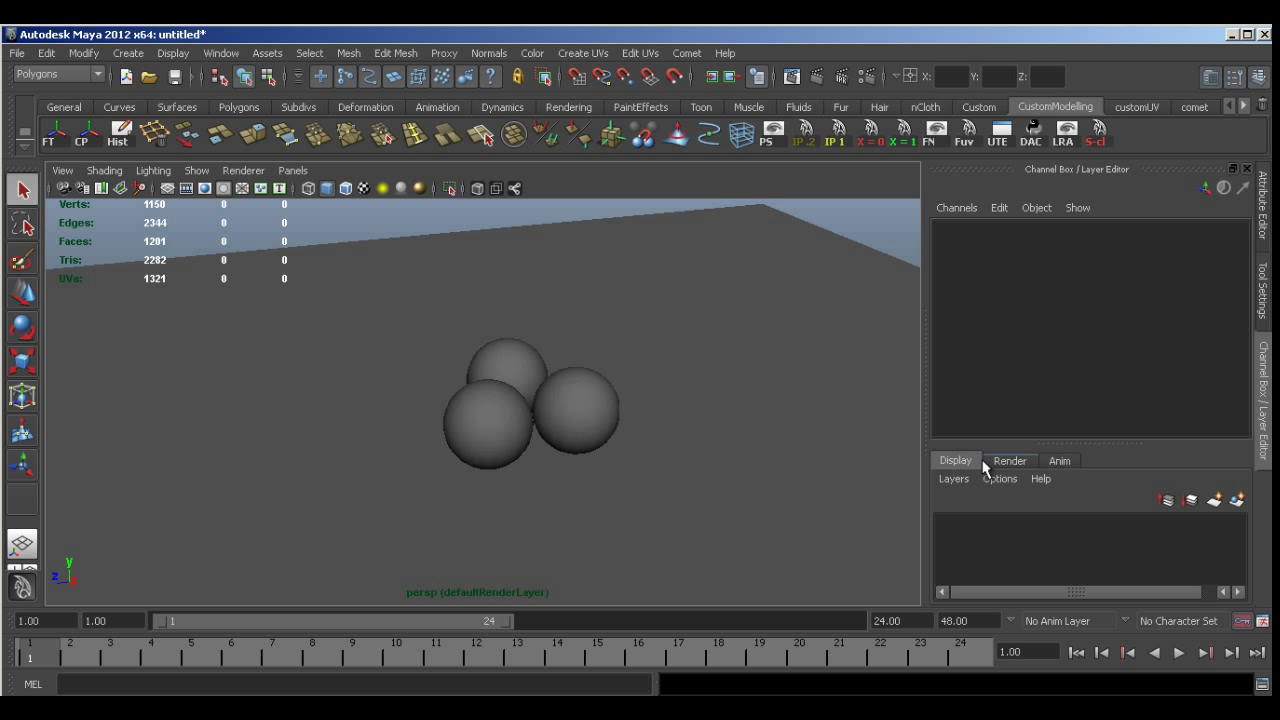
pyautogui.moveTo(1004, 467)
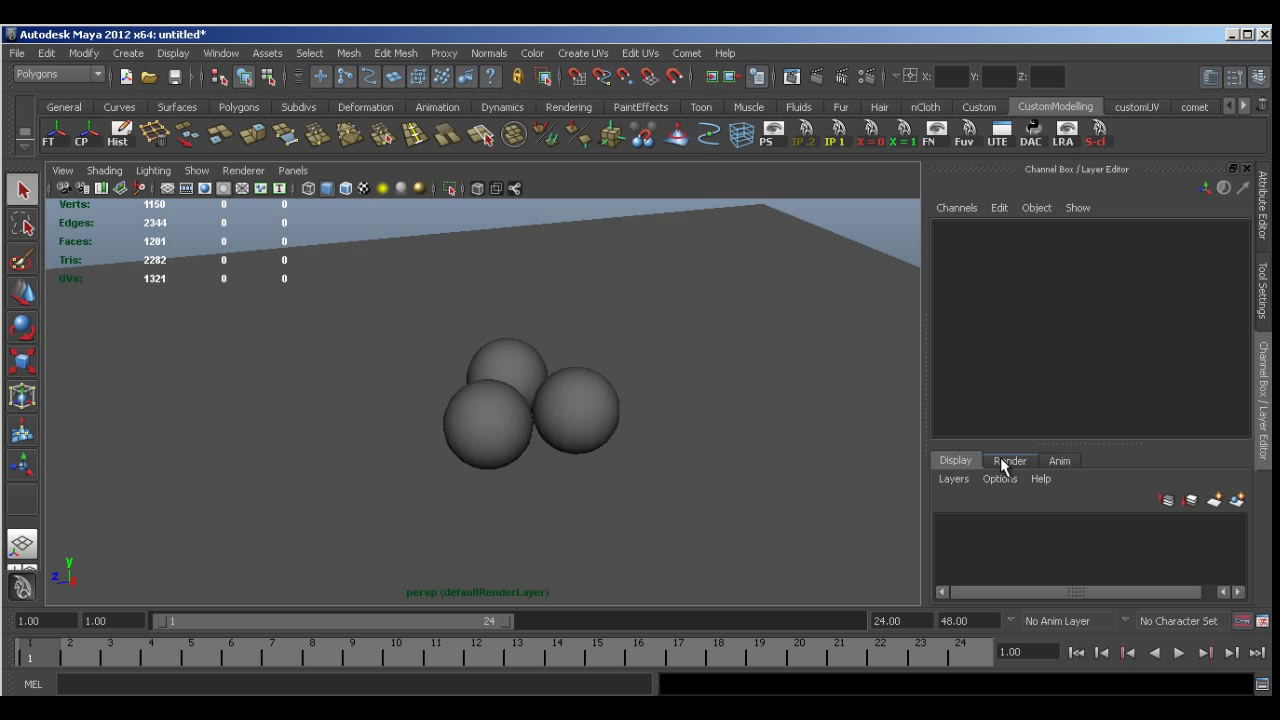
# - Switch the Layer Editor to the Render tab to list the render layers
pyautogui.click(1009, 460)
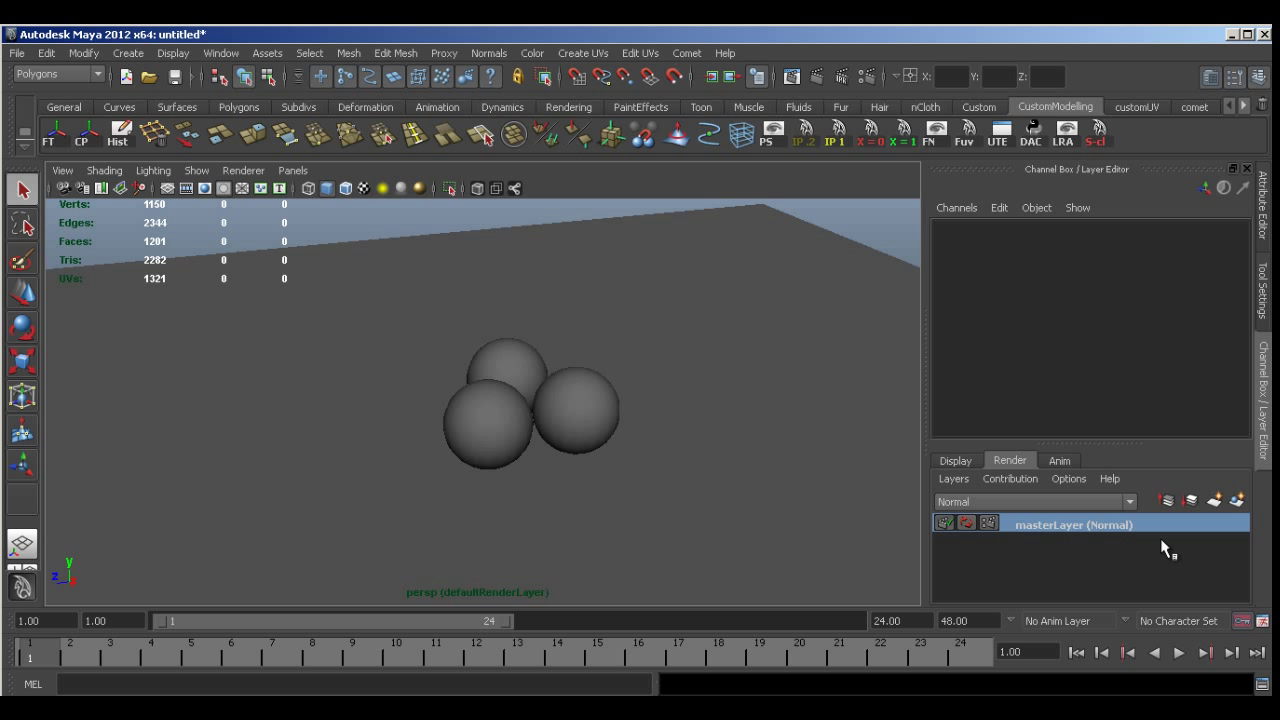
pyautogui.moveTo(1090, 560)
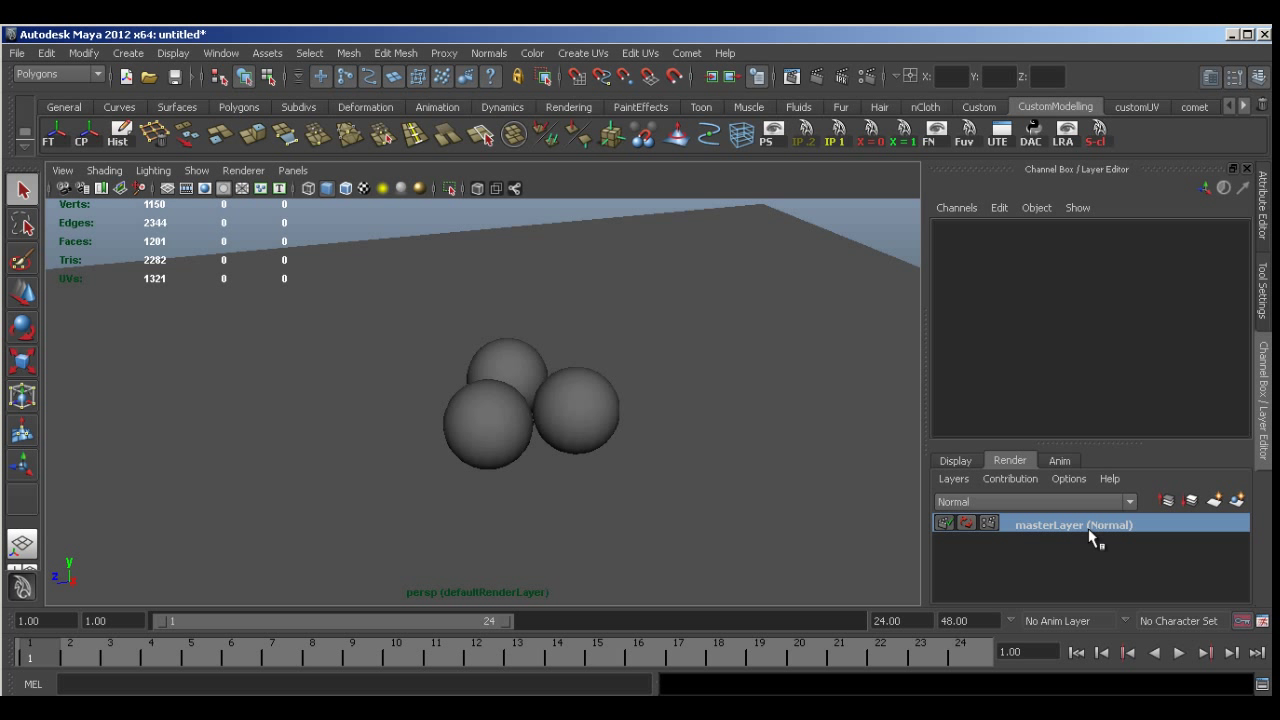
pyautogui.moveTo(568, 337)
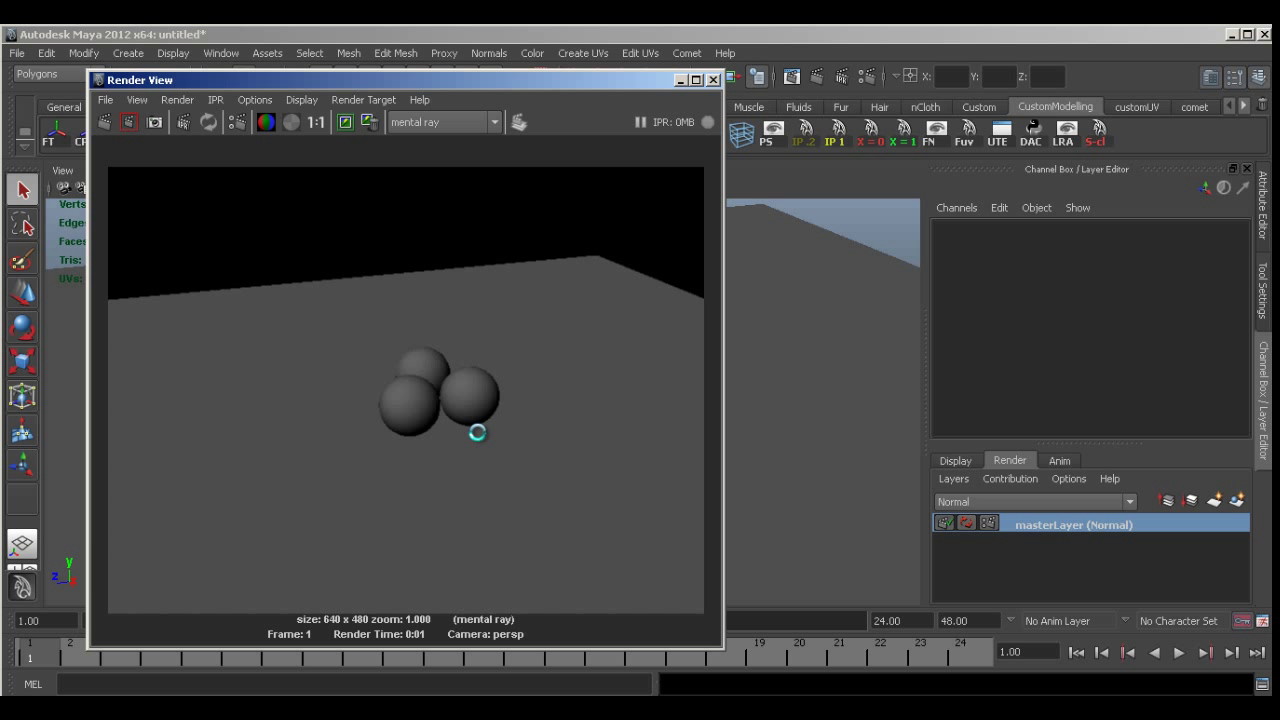
pyautogui.moveTo(437, 423)
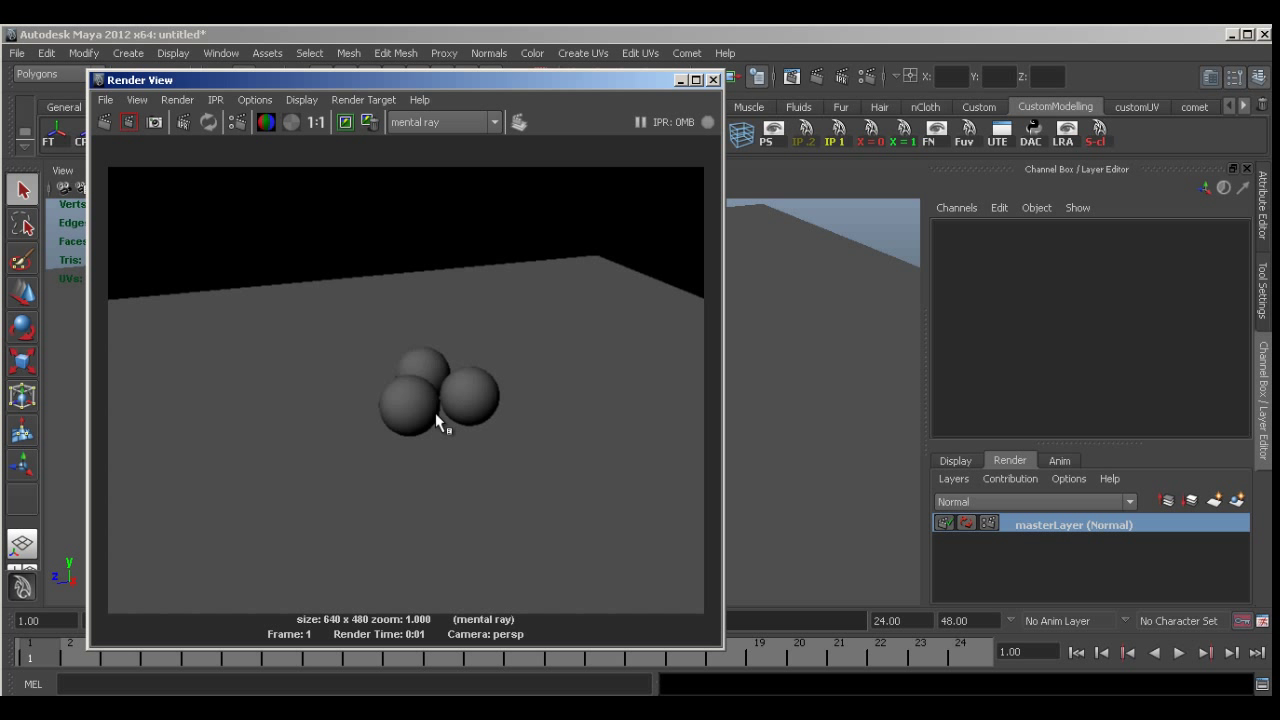
# - Close the test render and put two selected spheres on new render layer layer1
pyautogui.click(705, 80)
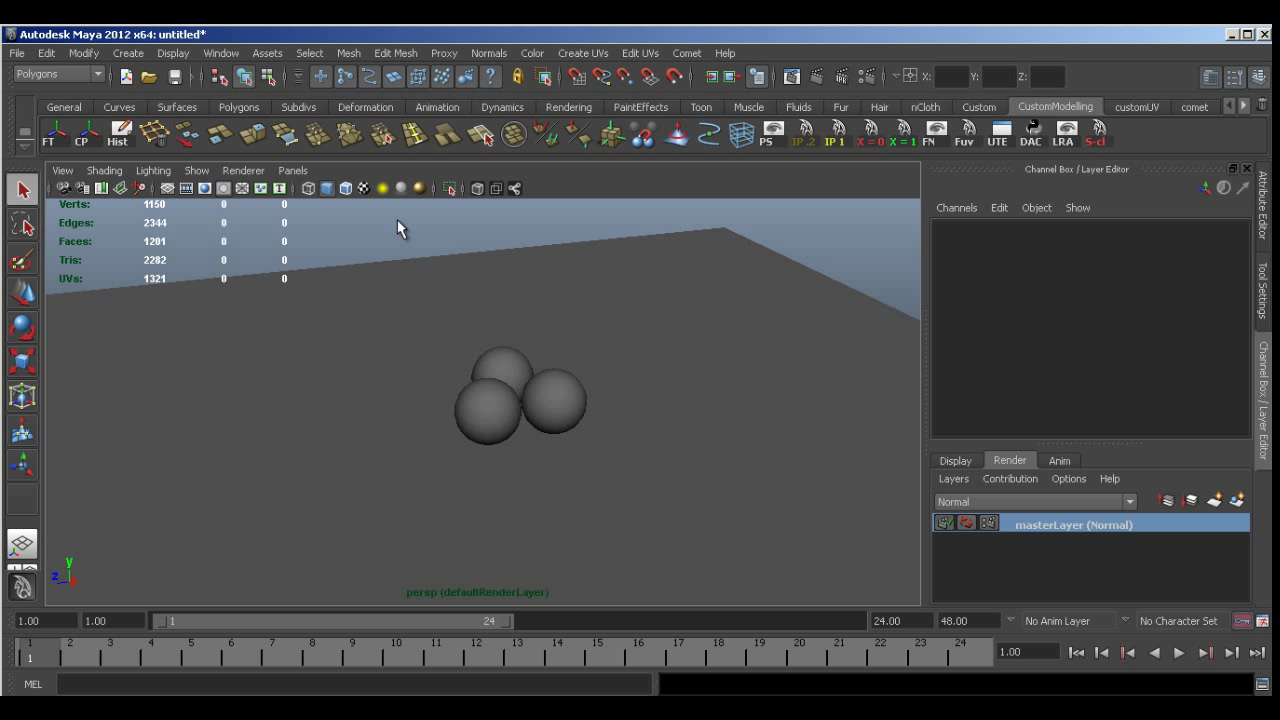
pyautogui.moveTo(705, 549)
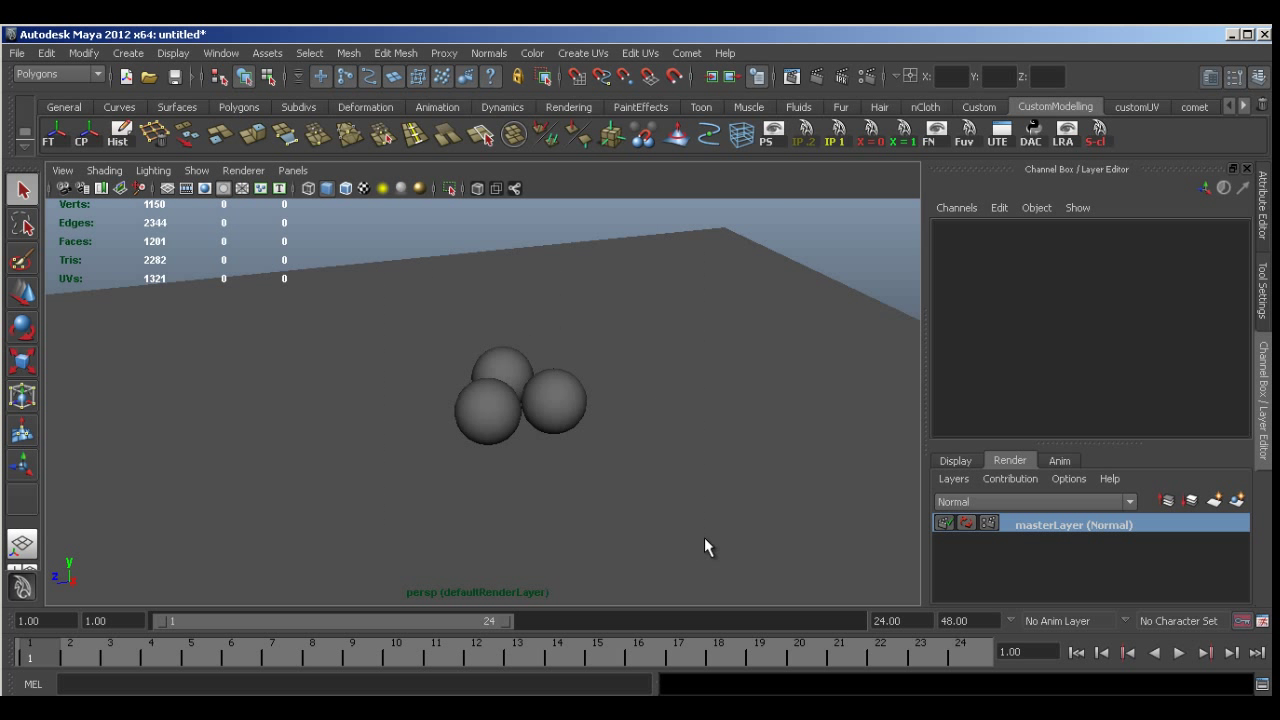
pyautogui.click(505, 330)
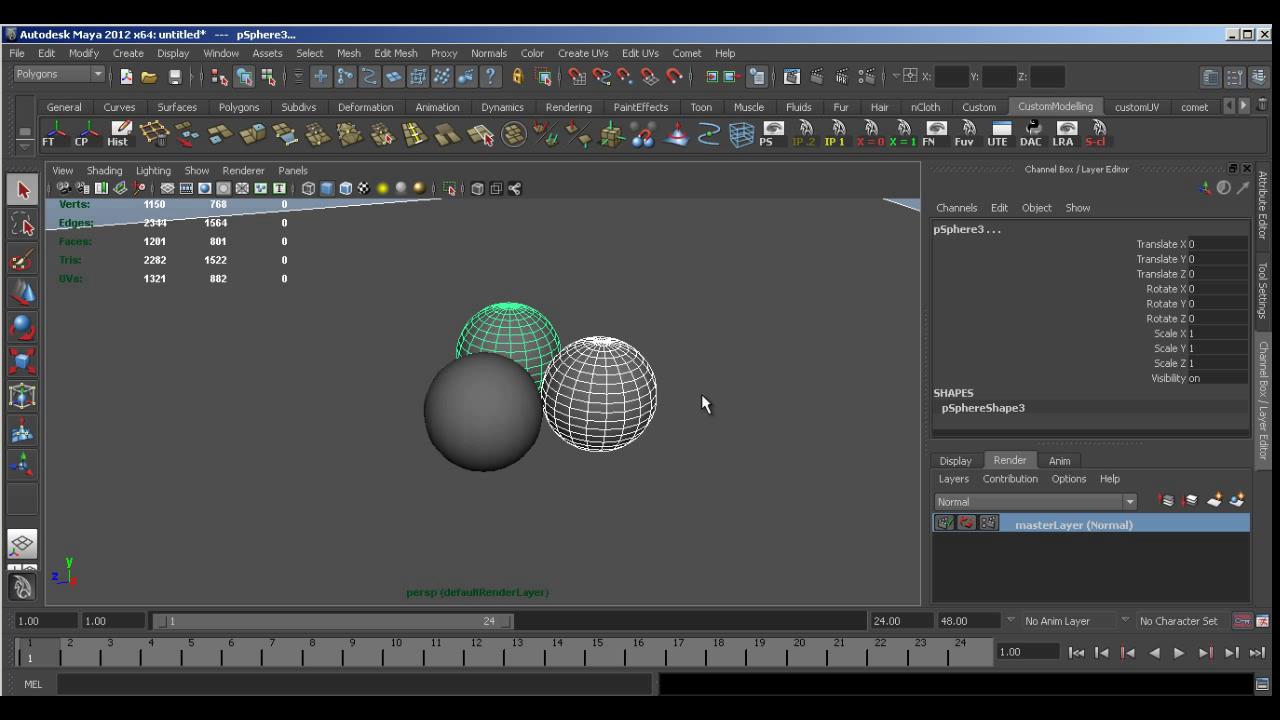
pyautogui.moveTo(1068, 479)
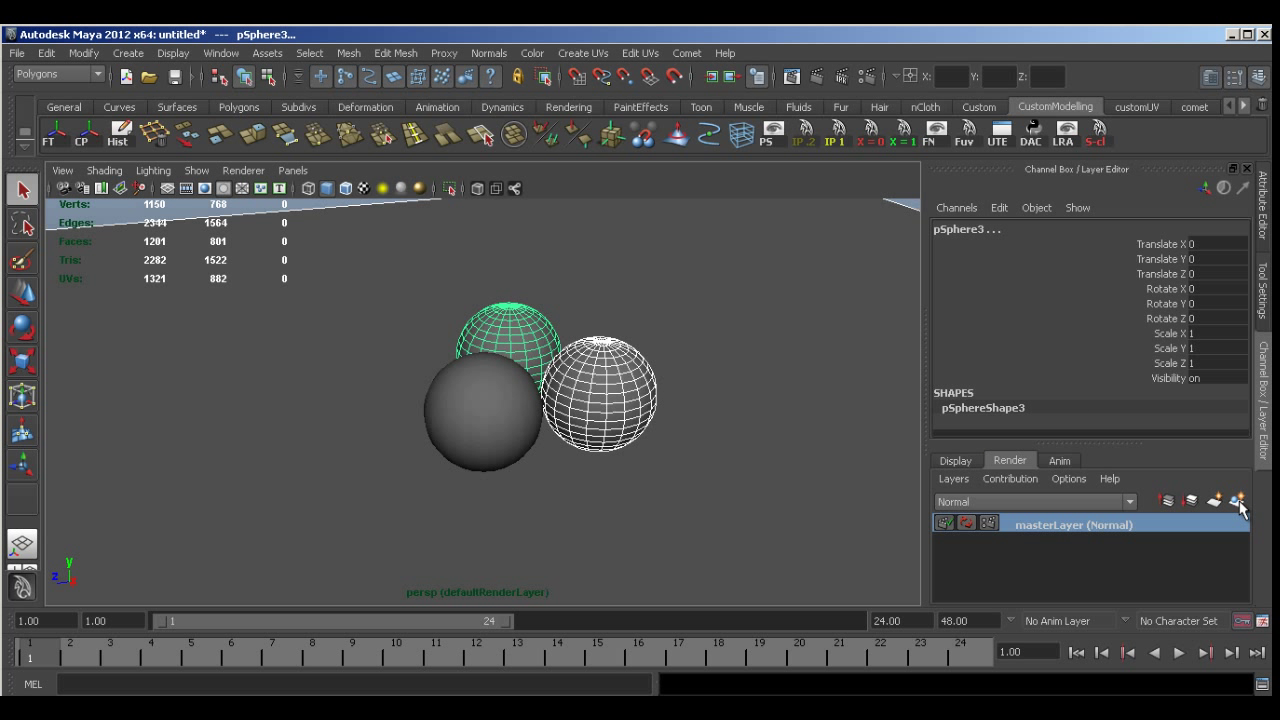
pyautogui.moveTo(1244, 502)
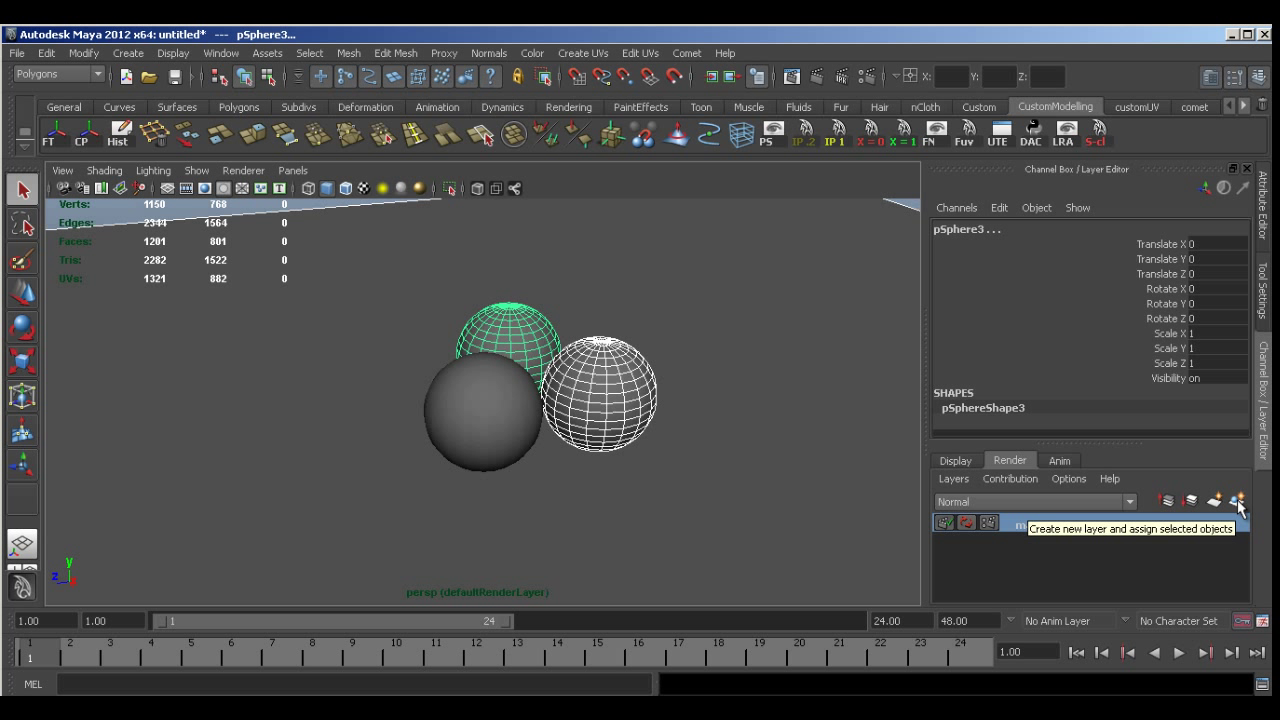
pyautogui.click(1209, 513)
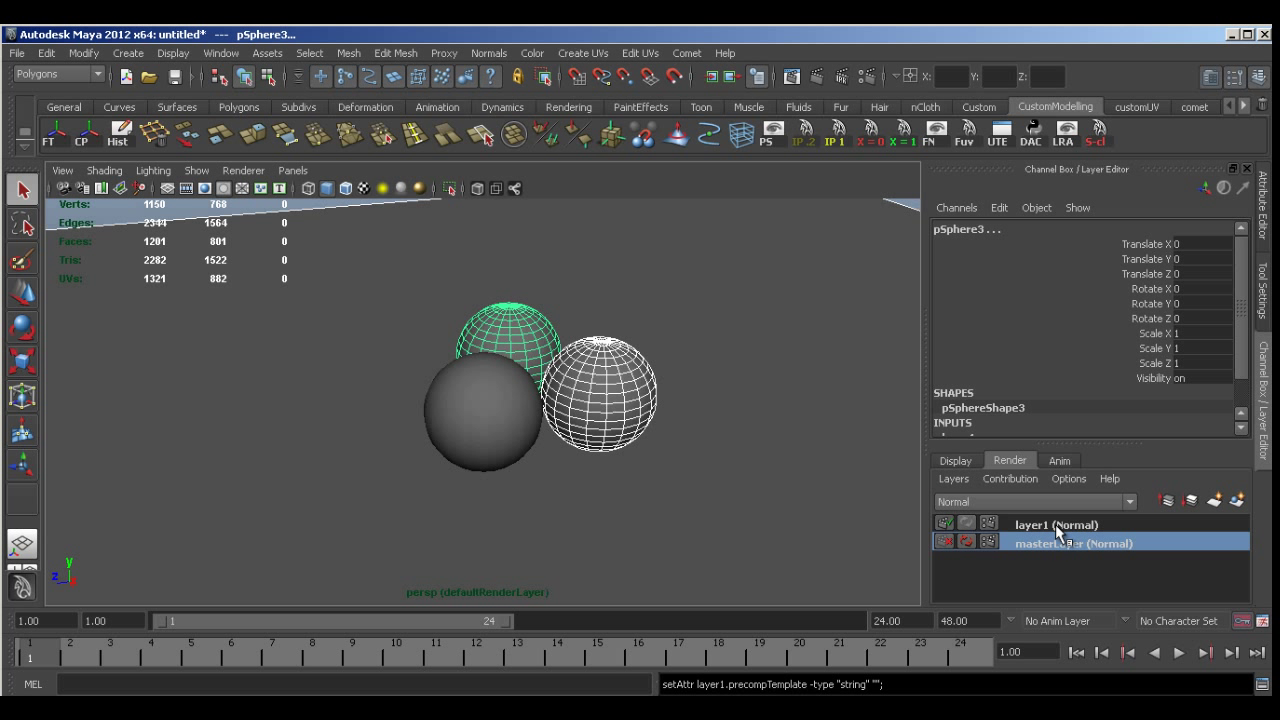
# - Make layer1 the current render layer and rename it AO_Layer
pyautogui.click(1065, 524)
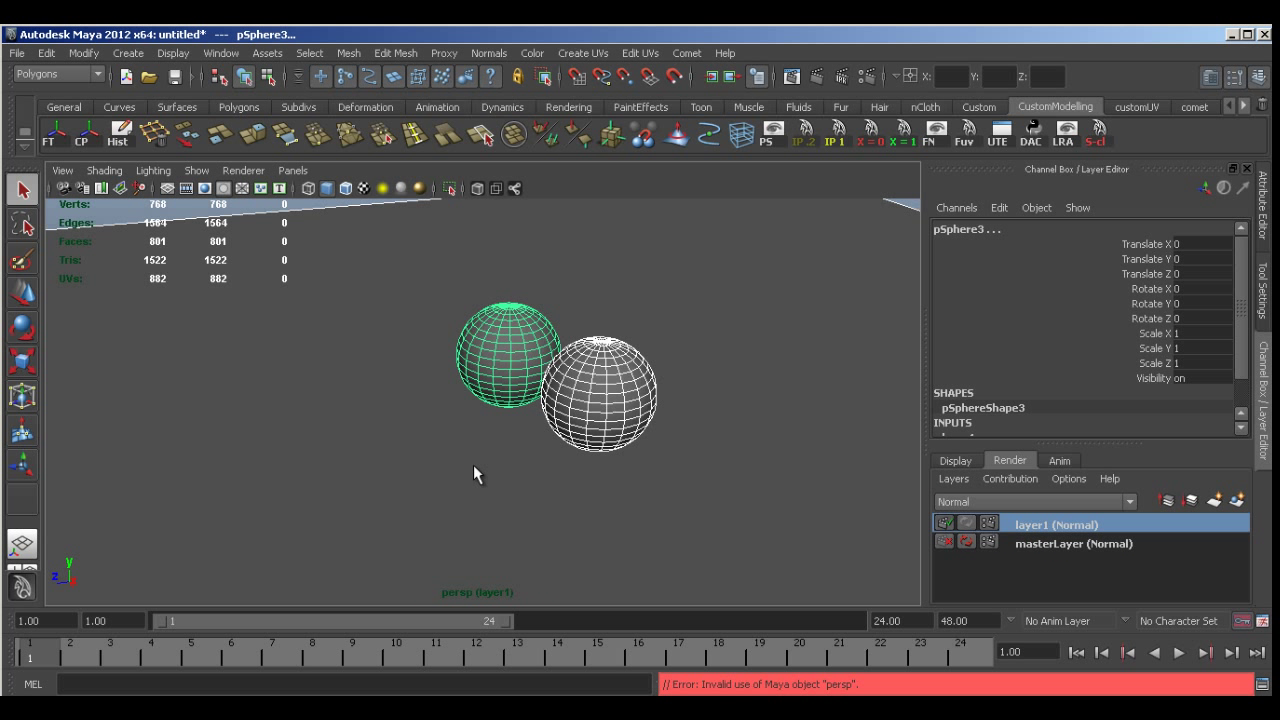
pyautogui.moveTo(493, 435)
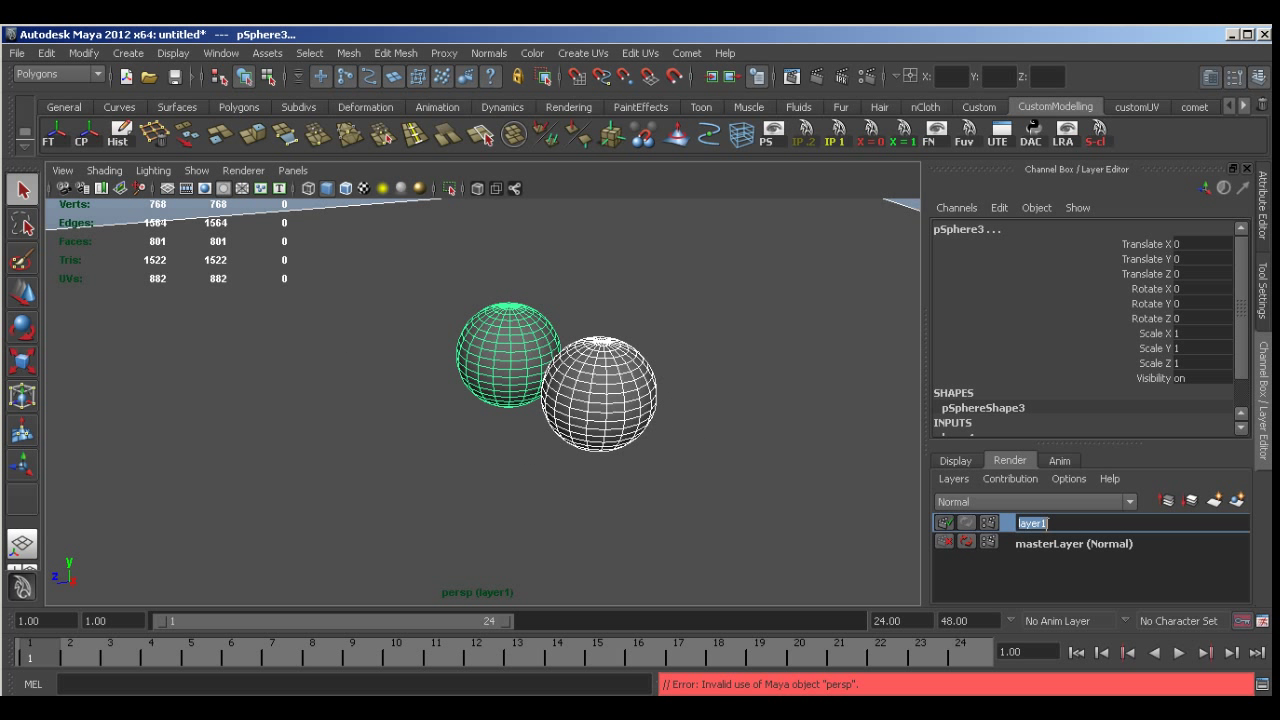
pyautogui.write('AO_')
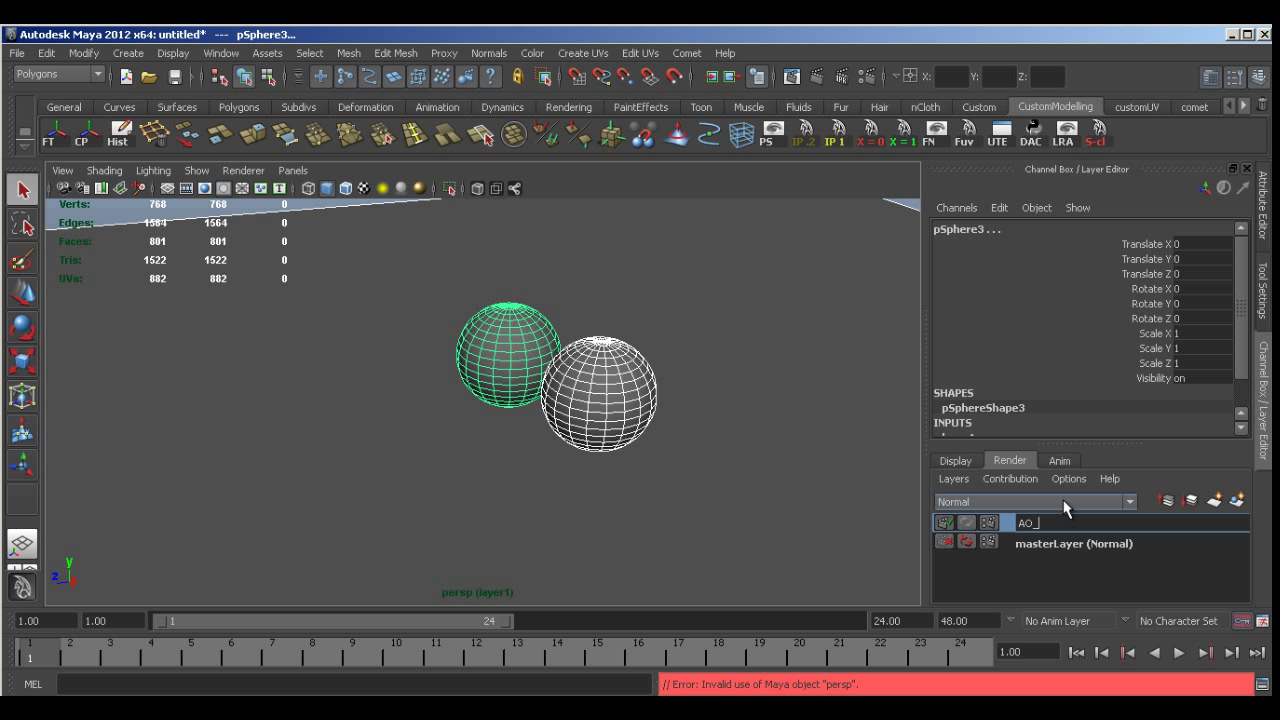
pyautogui.write('Layer')
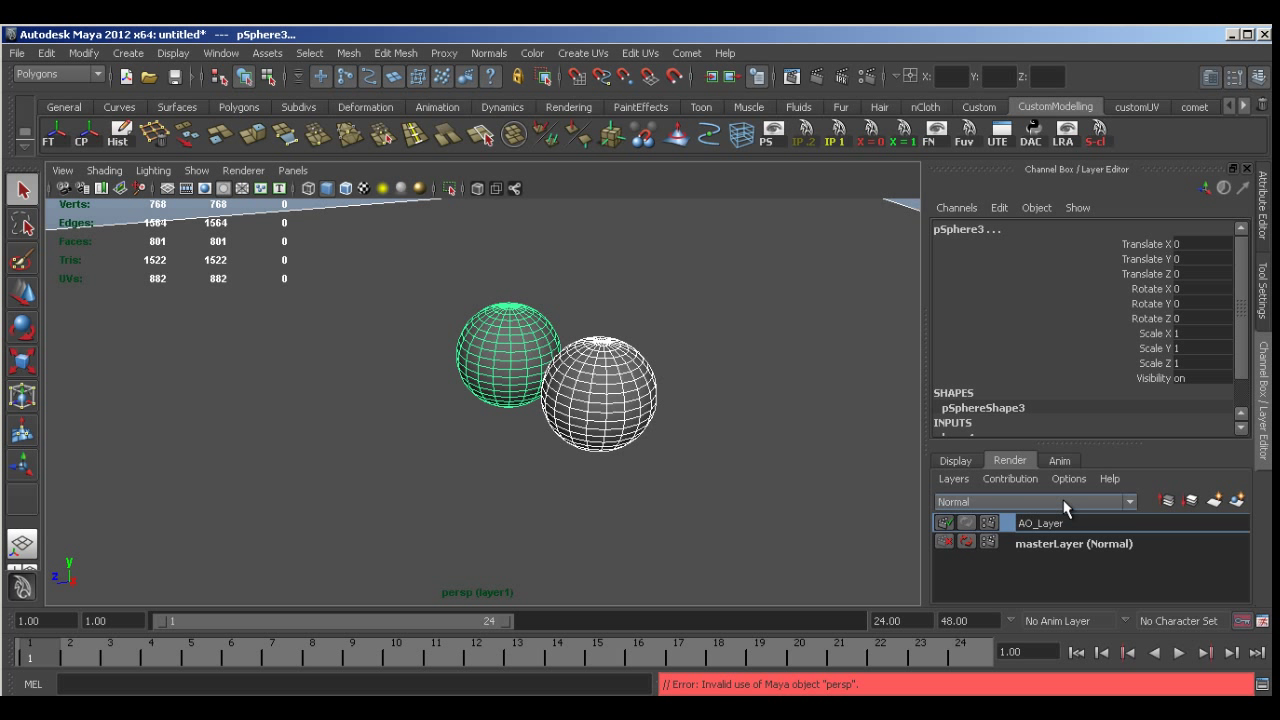
pyautogui.click(1065, 522)
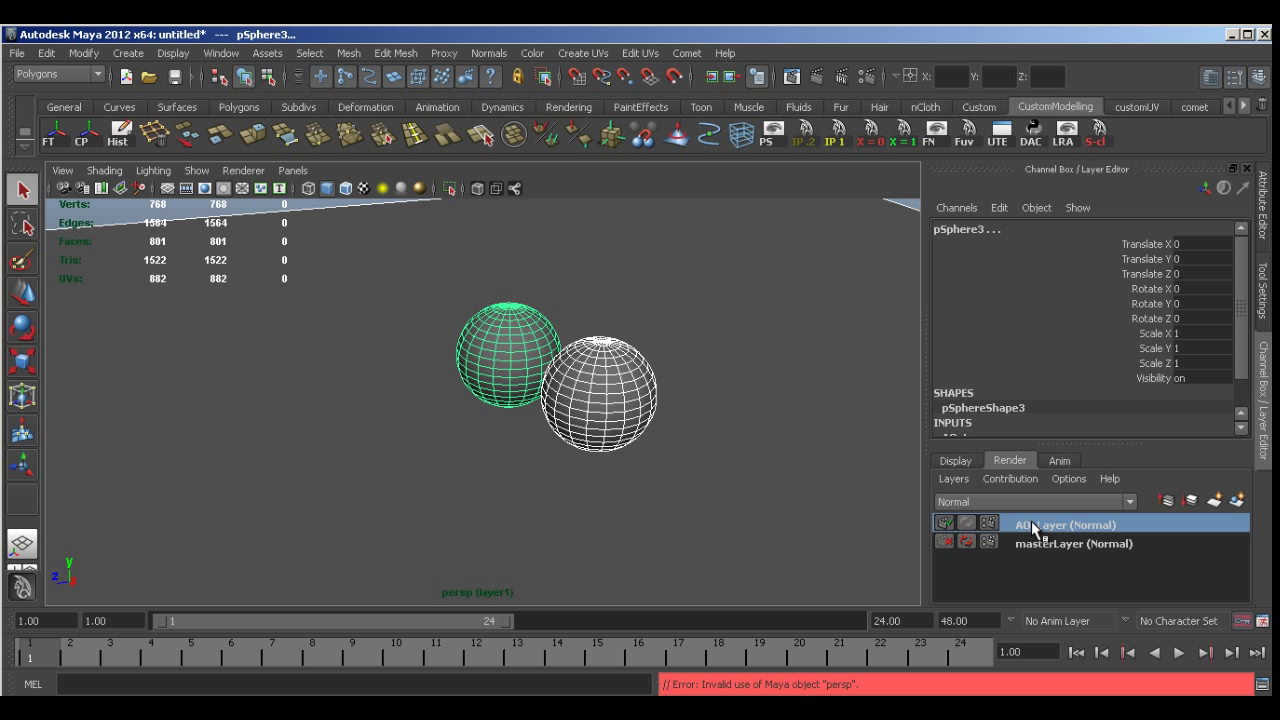
# - Apply the Occlusion preset to AO_Layer and enable Wireframe on Shaded in the viewport
pyautogui.rightClick(1033, 524)
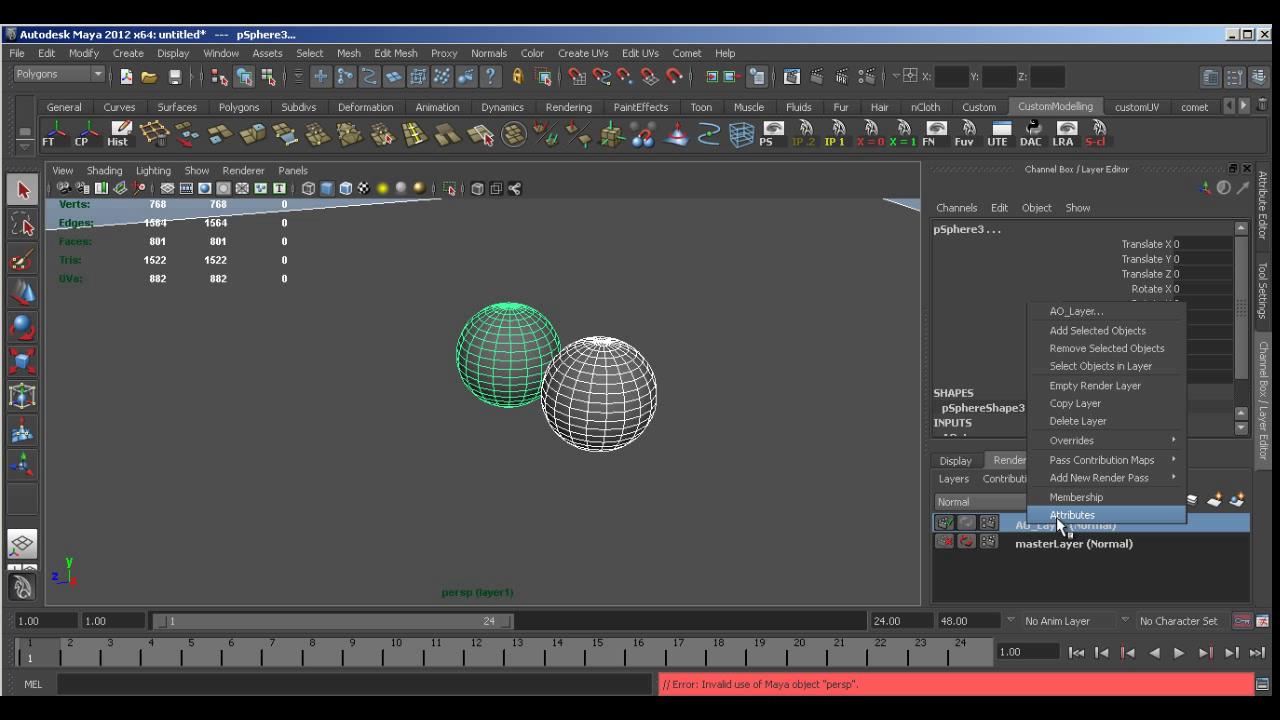
pyautogui.click(1073, 514)
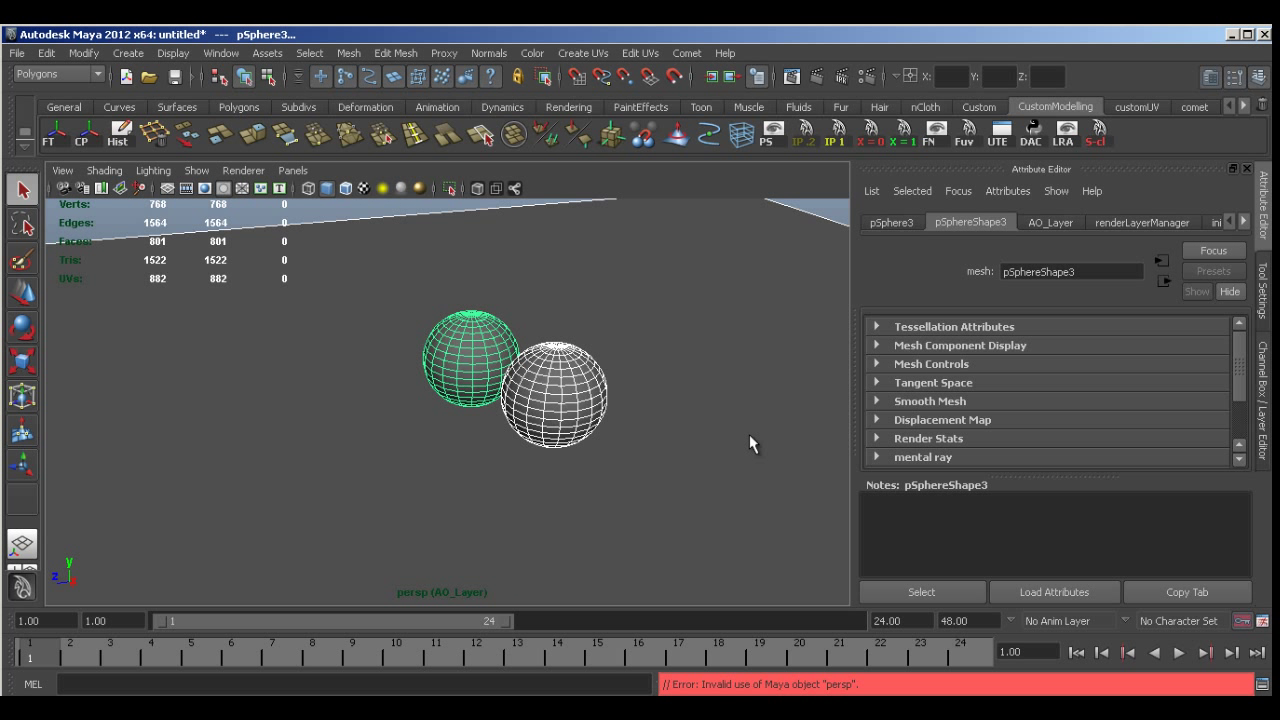
pyautogui.moveTo(776, 430)
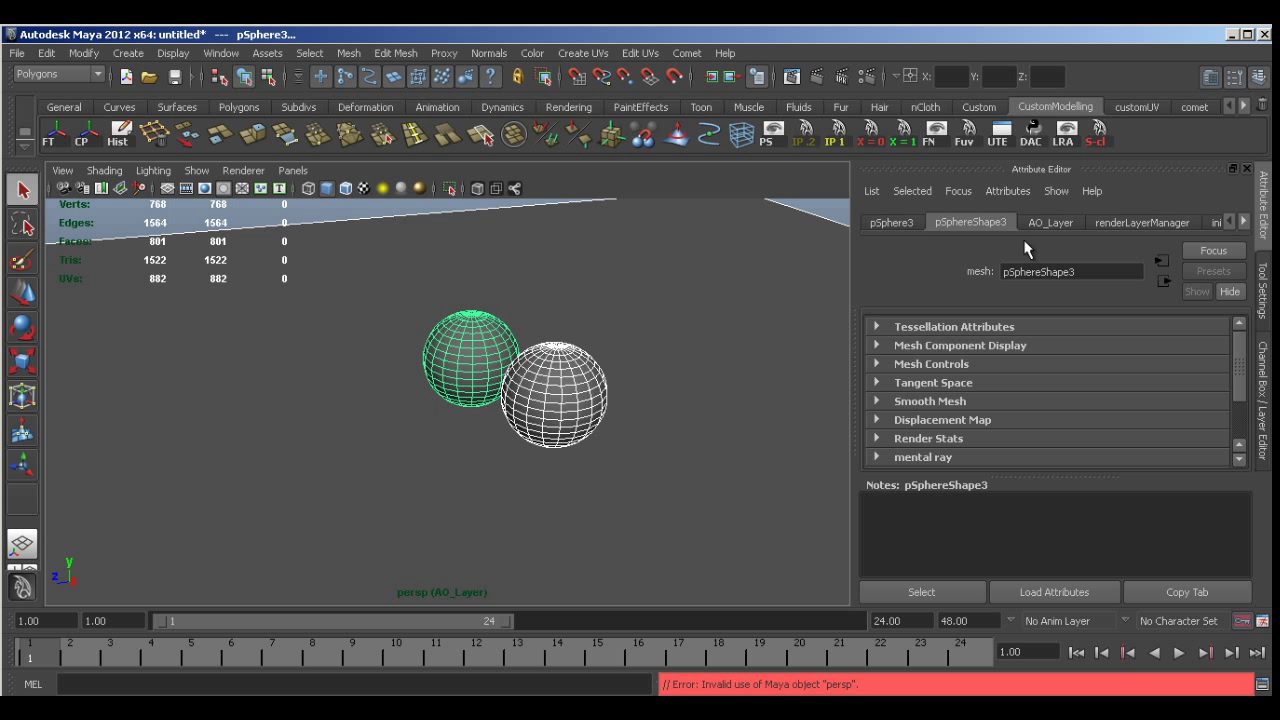
pyautogui.moveTo(1052, 233)
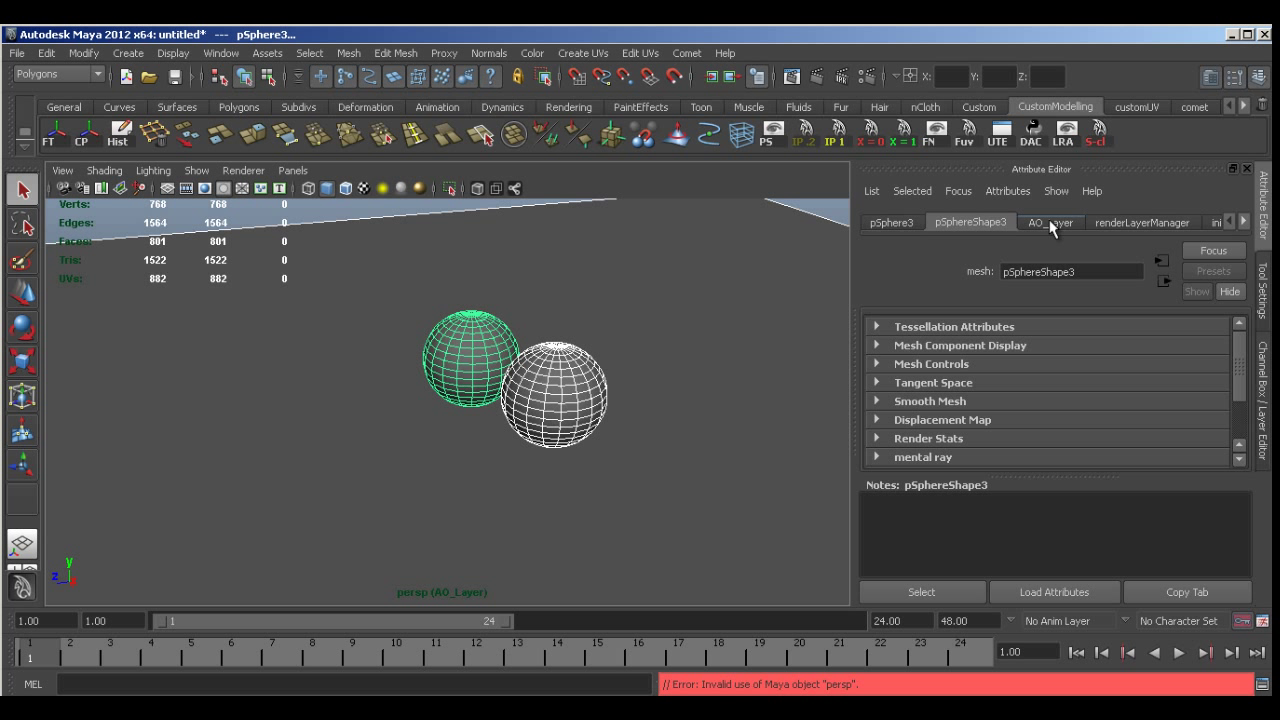
pyautogui.click(1050, 227)
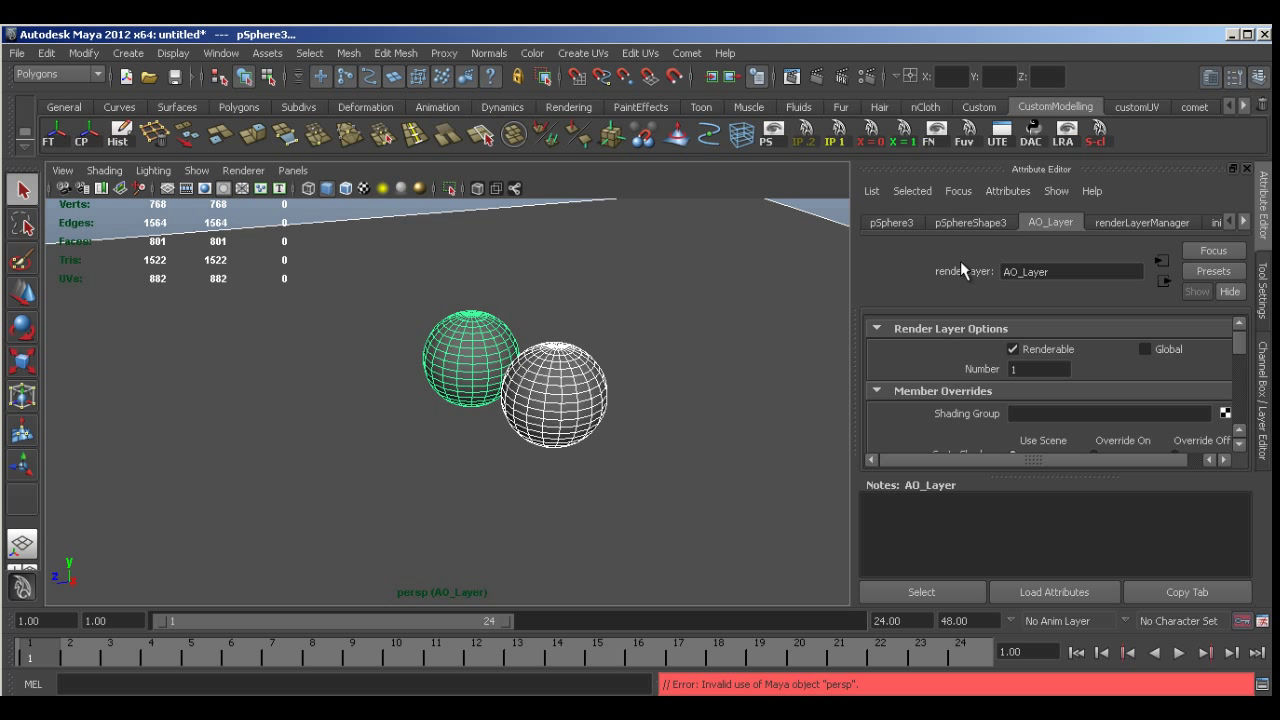
pyautogui.moveTo(1234, 278)
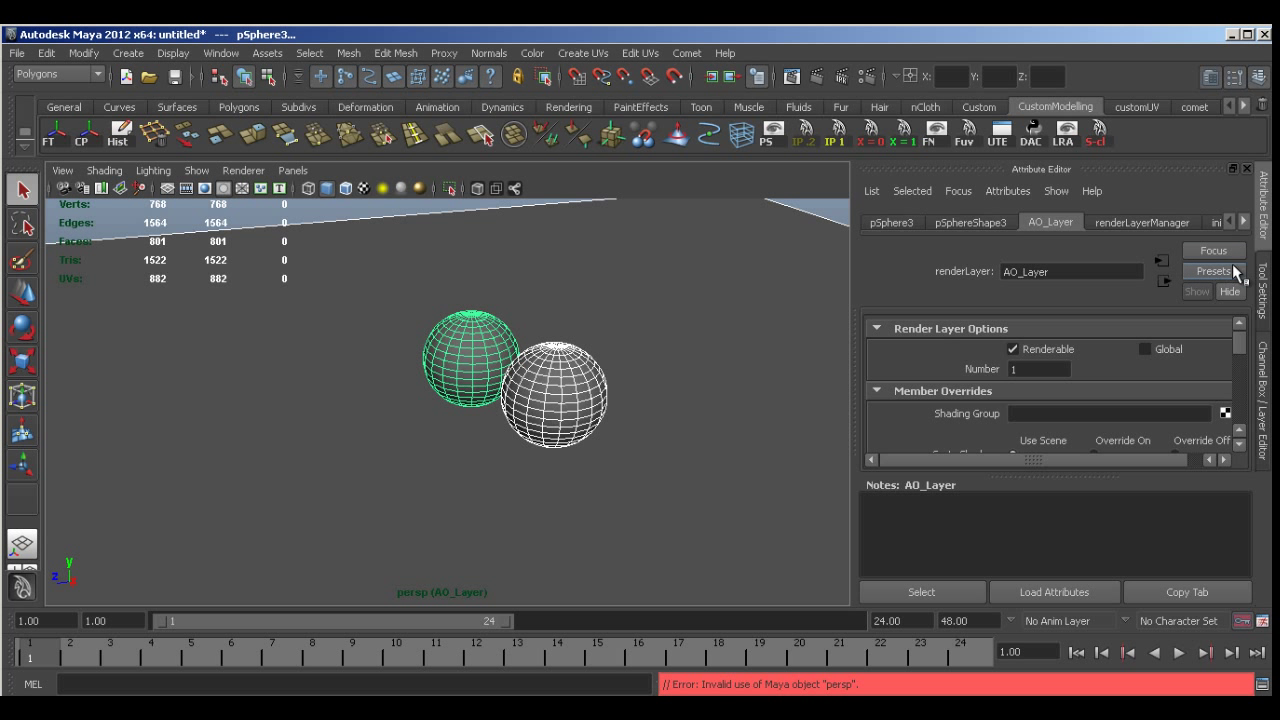
pyautogui.click(1215, 272)
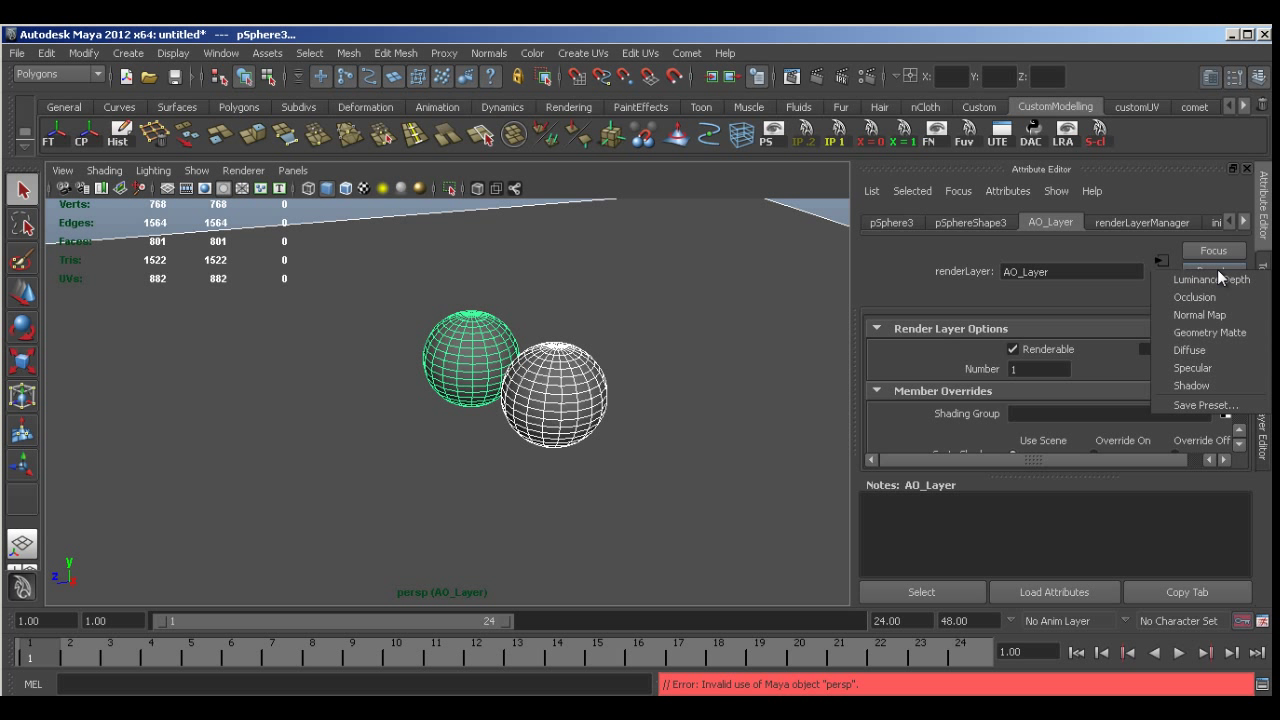
pyautogui.click(1194, 298)
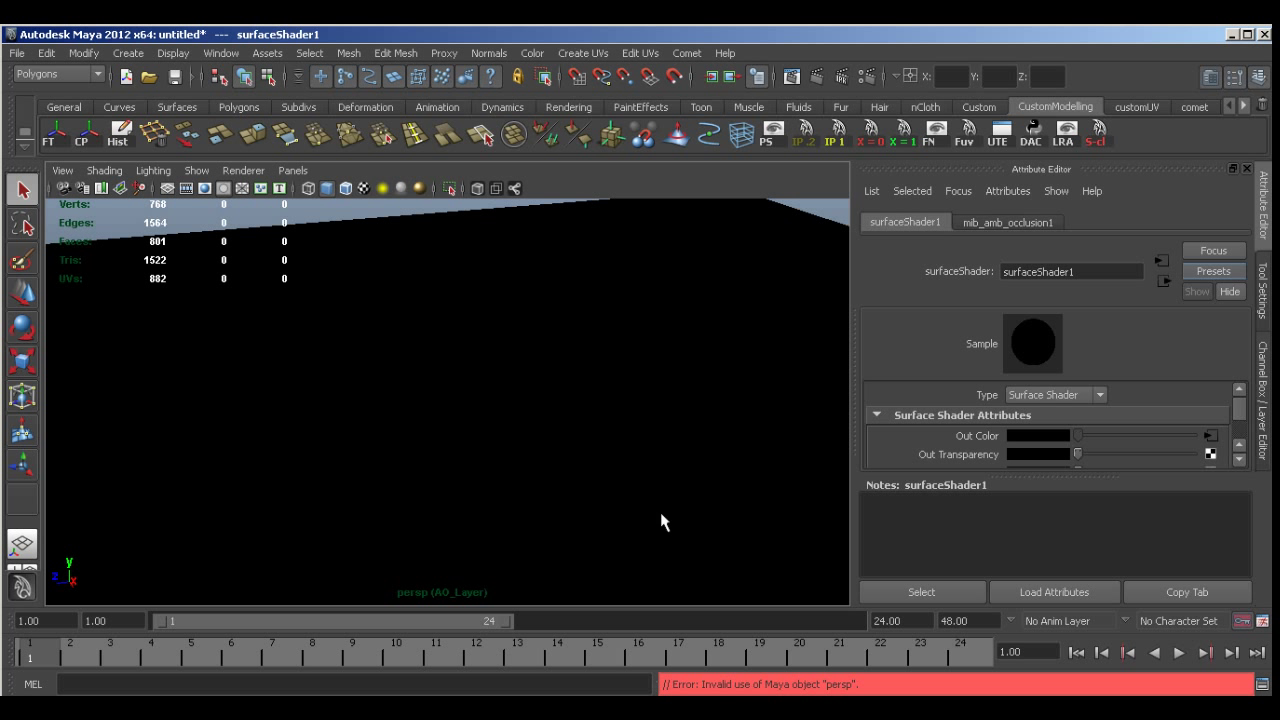
pyautogui.moveTo(677, 406)
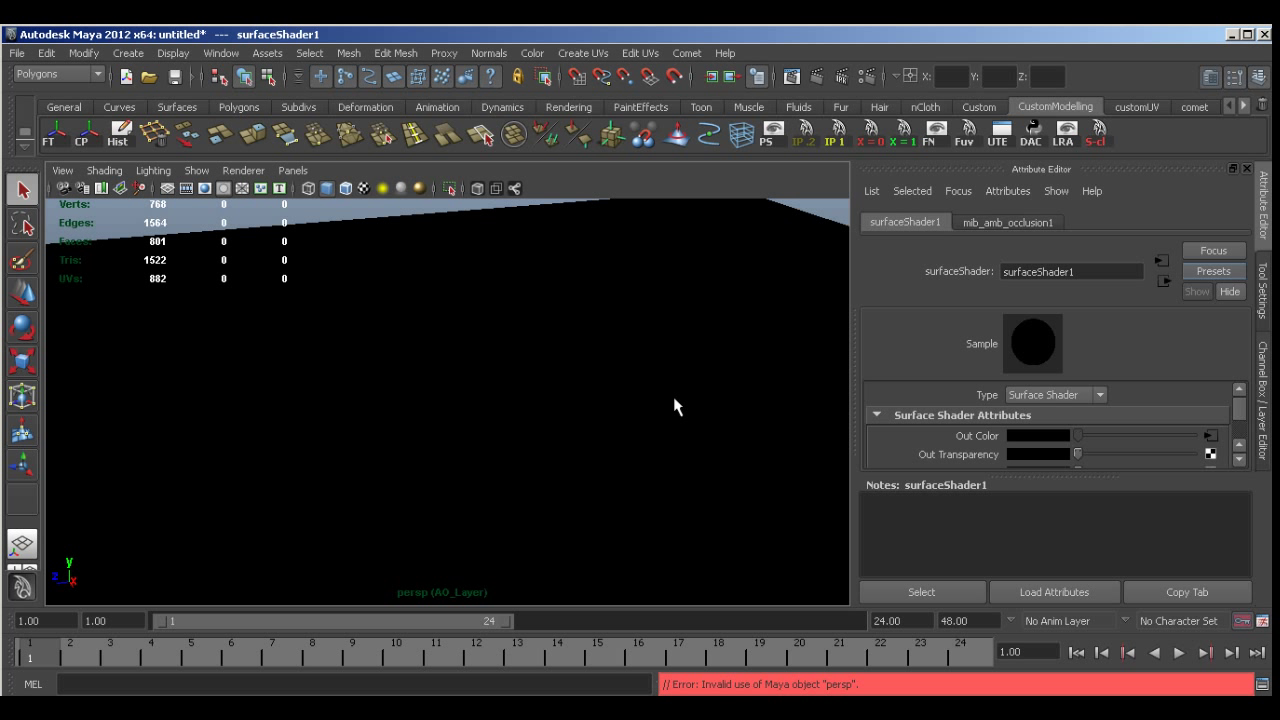
pyautogui.click(344, 188)
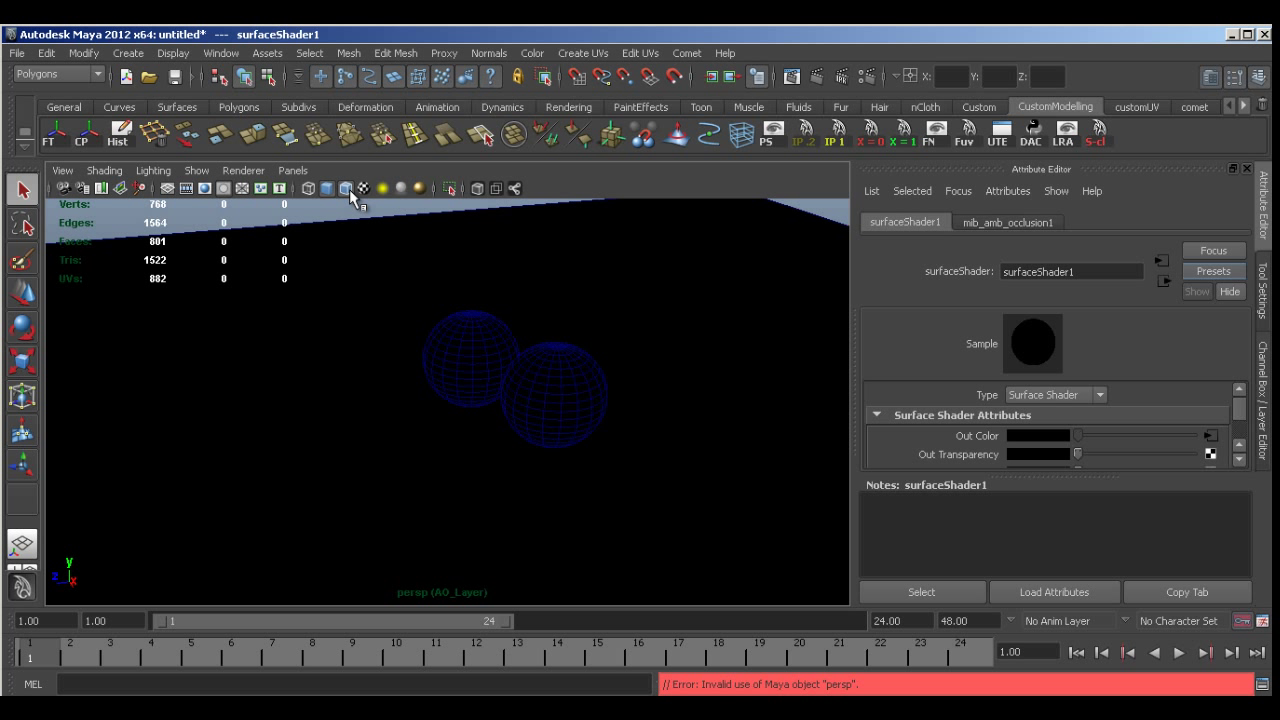
# - Right-click over the spheres in the viewport
pyautogui.rightClick(562, 385)
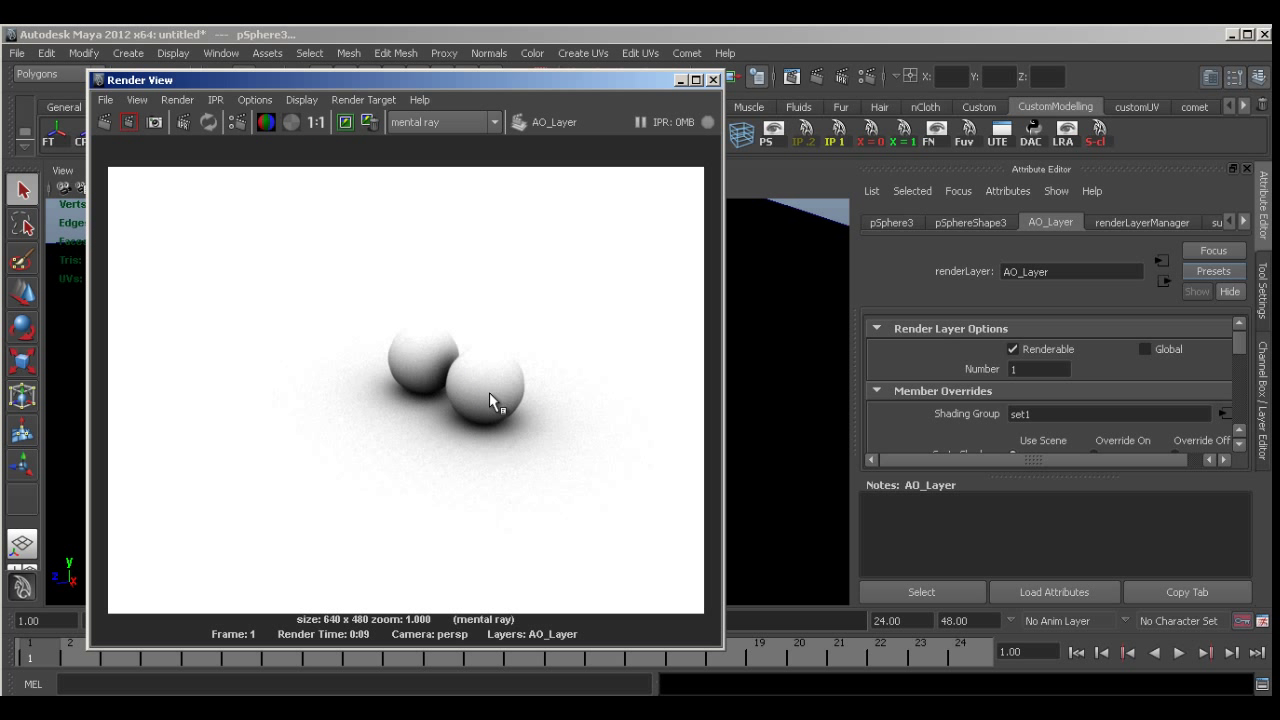
pyautogui.moveTo(601, 230)
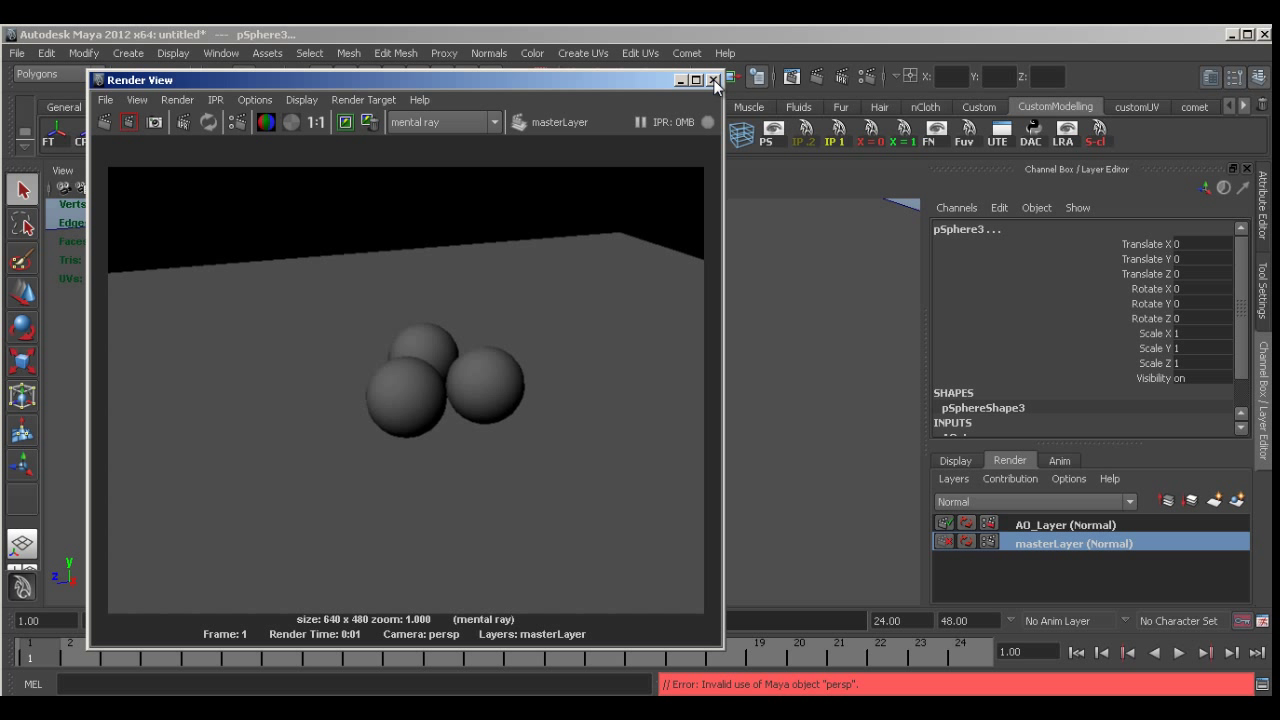
pyautogui.moveTo(656, 215)
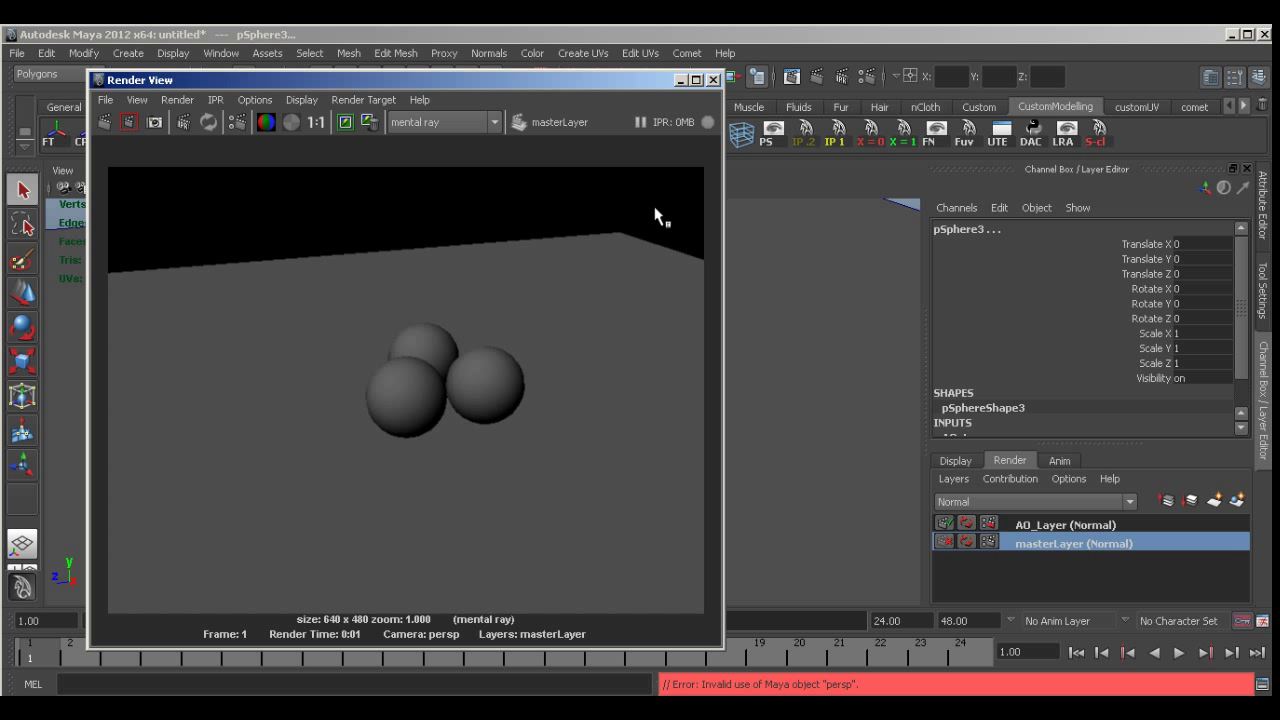
pyautogui.moveTo(406, 418)
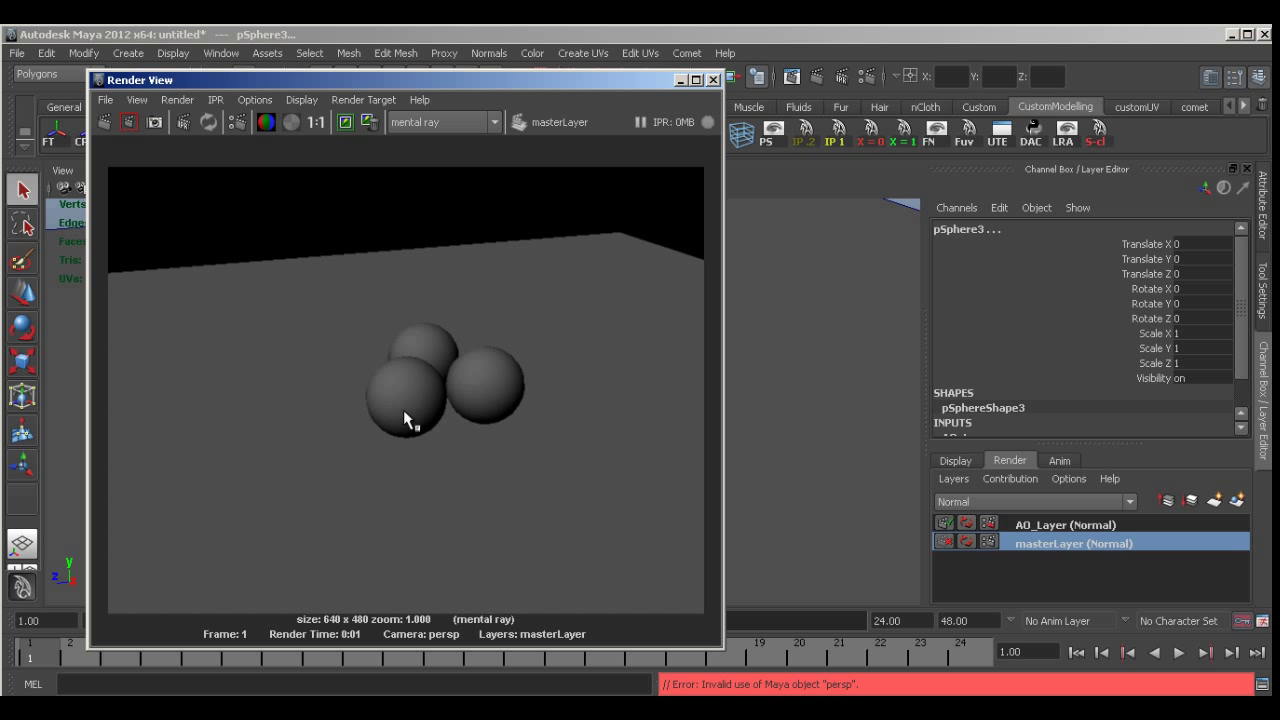
pyautogui.moveTo(1060, 525)
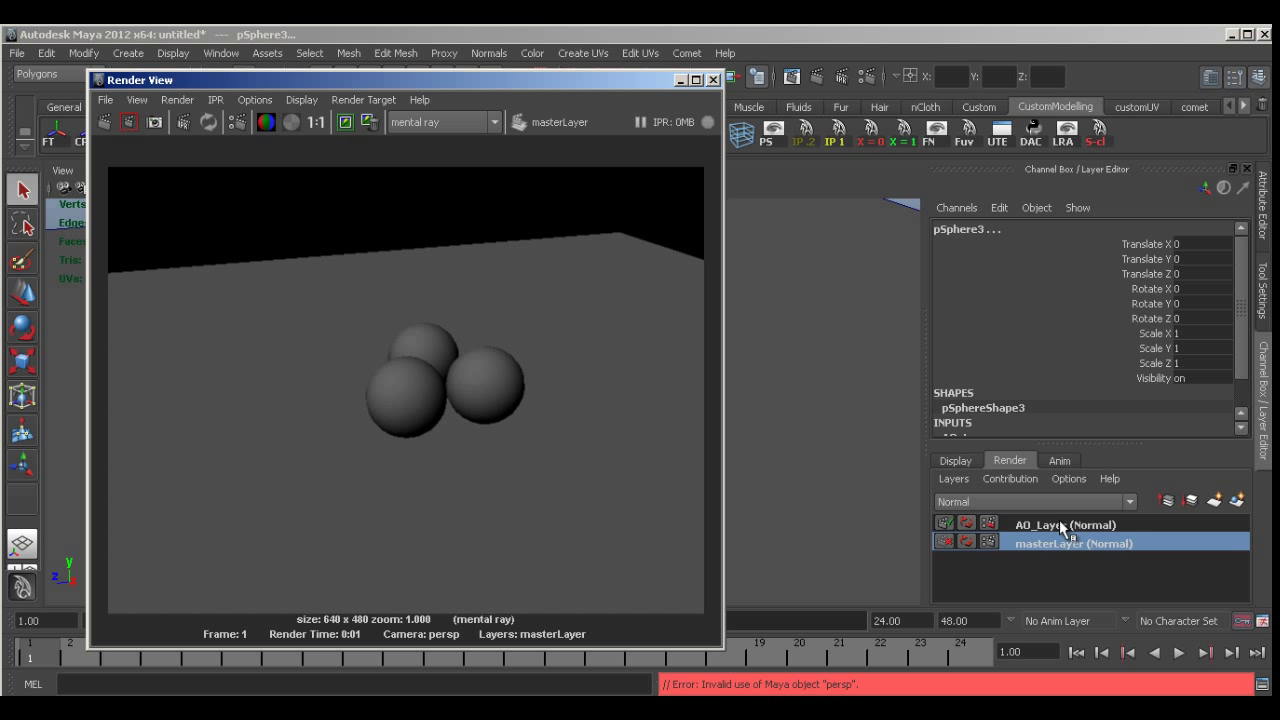
# - Return to the scene, make AO_Layer current, and close the render preview
pyautogui.click(704, 79)
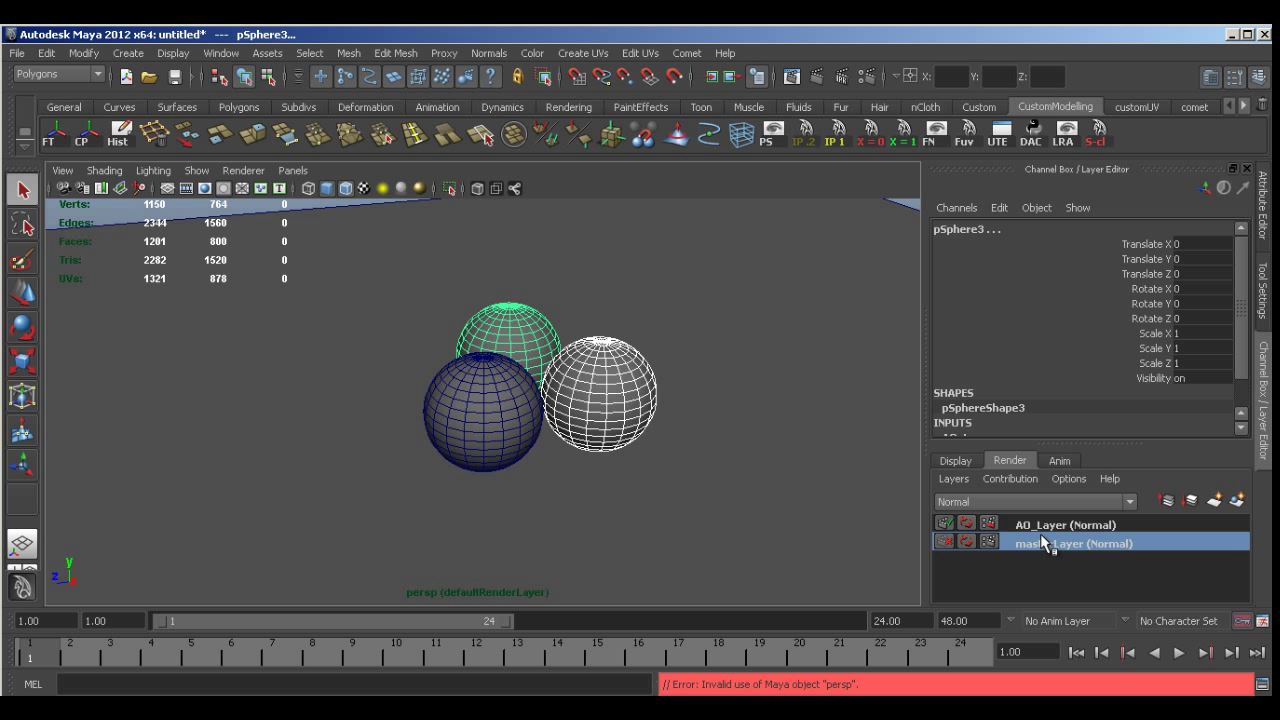
pyautogui.click(1065, 524)
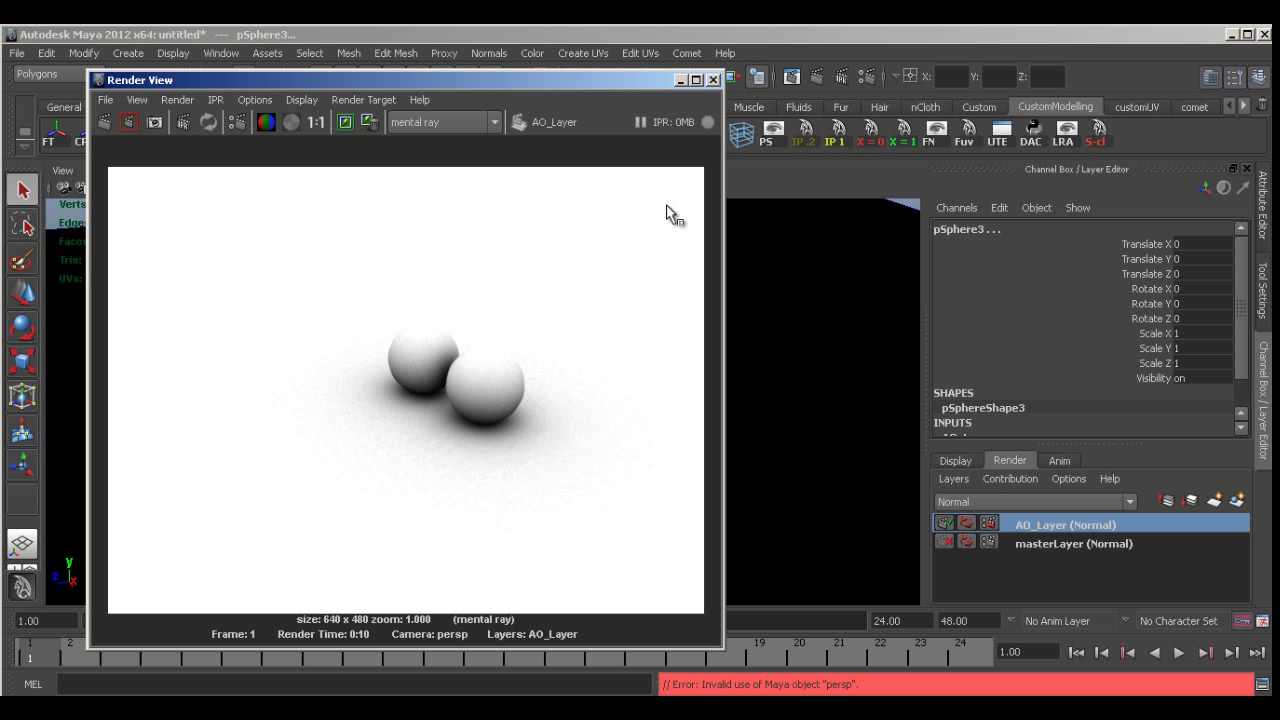
pyautogui.moveTo(486, 376)
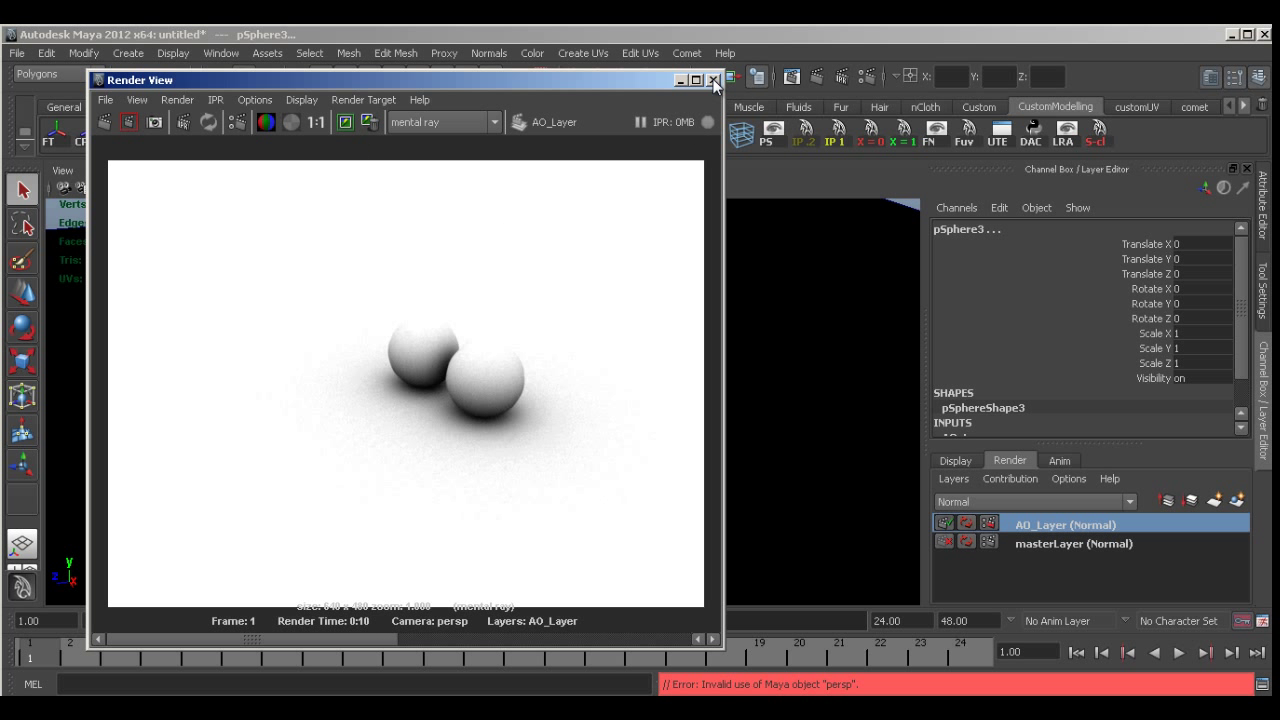
pyautogui.click(707, 80)
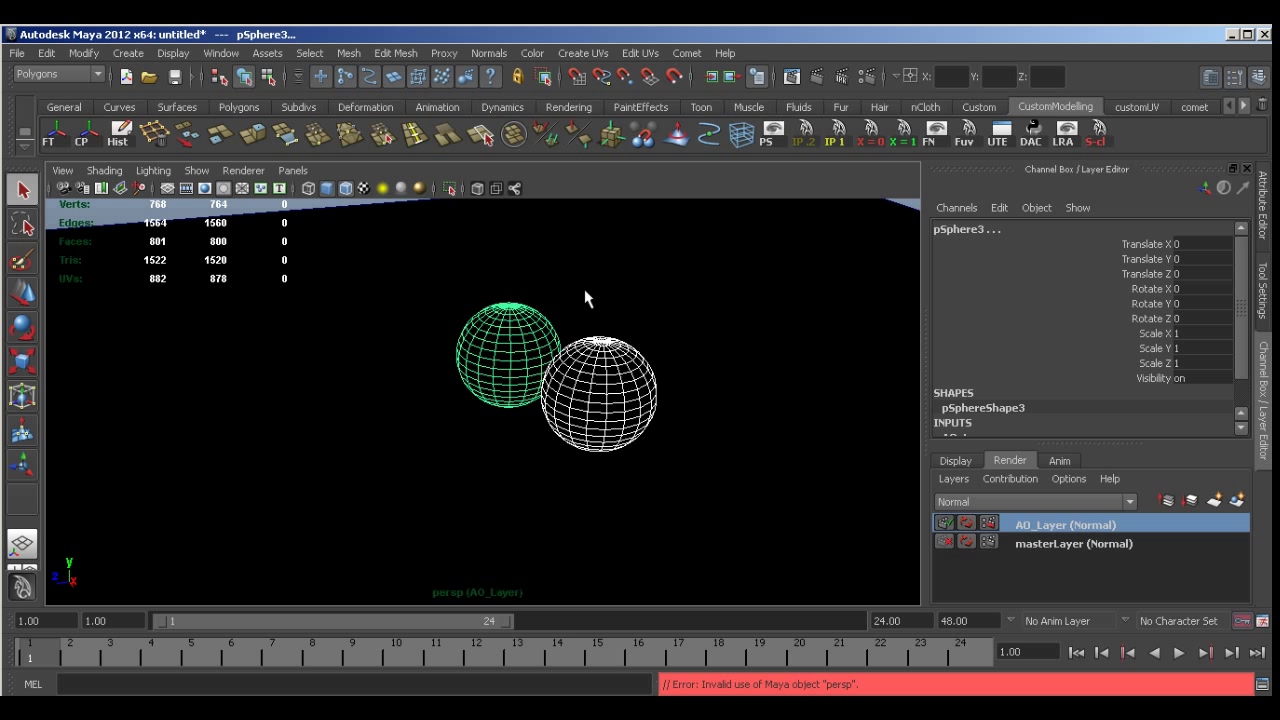
# - Set mib_amb_occlusion1 Samples to 256 through the sphere's Material Attributes
pyautogui.rightClick(513, 350)
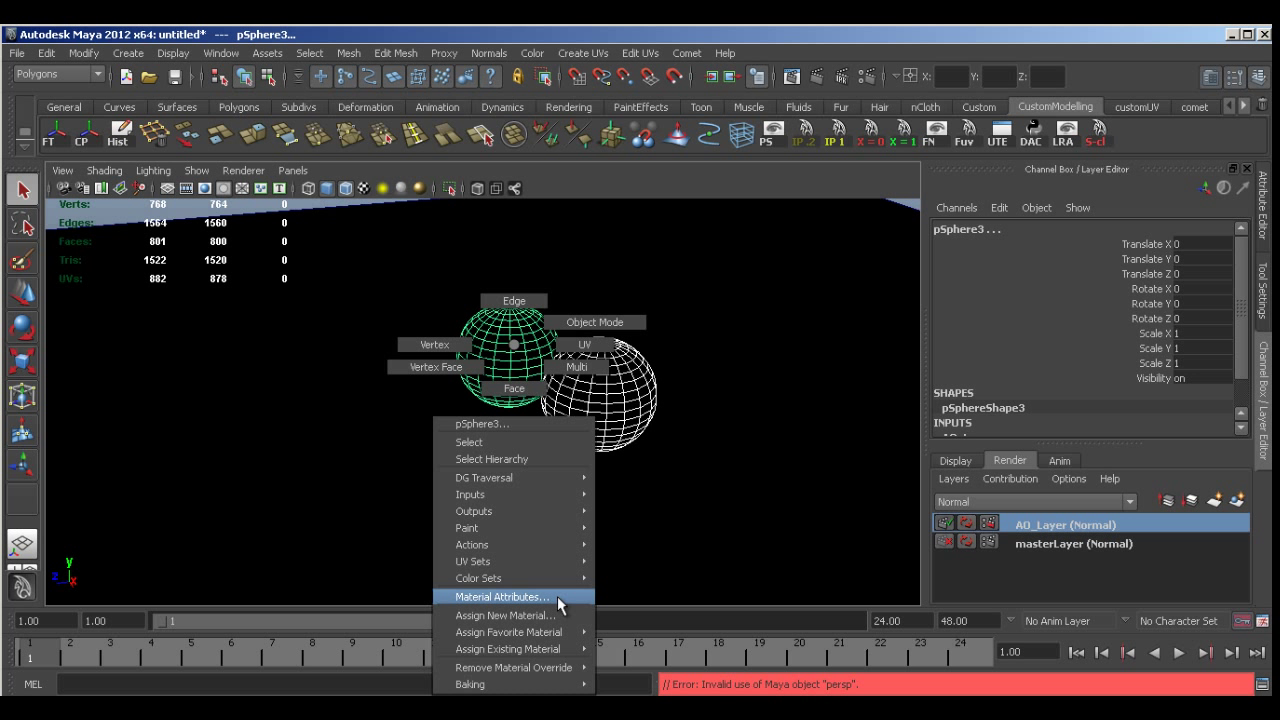
pyautogui.click(505, 597)
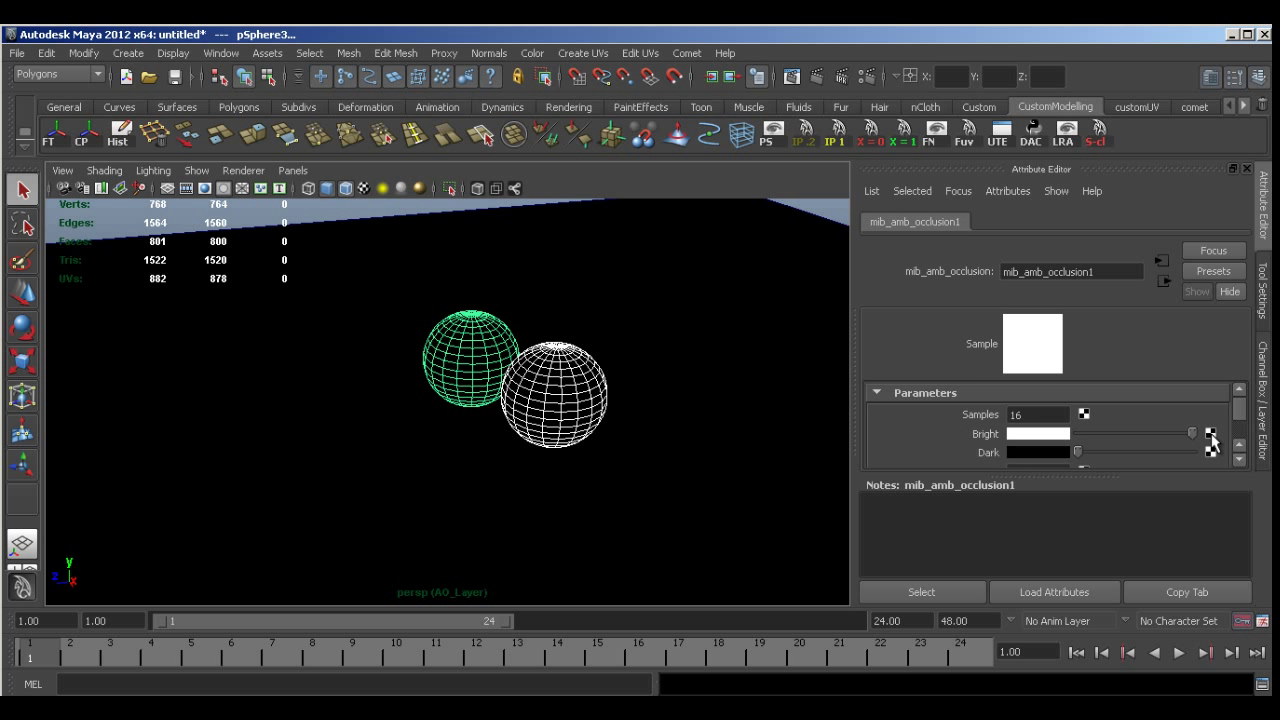
pyautogui.moveTo(932, 224)
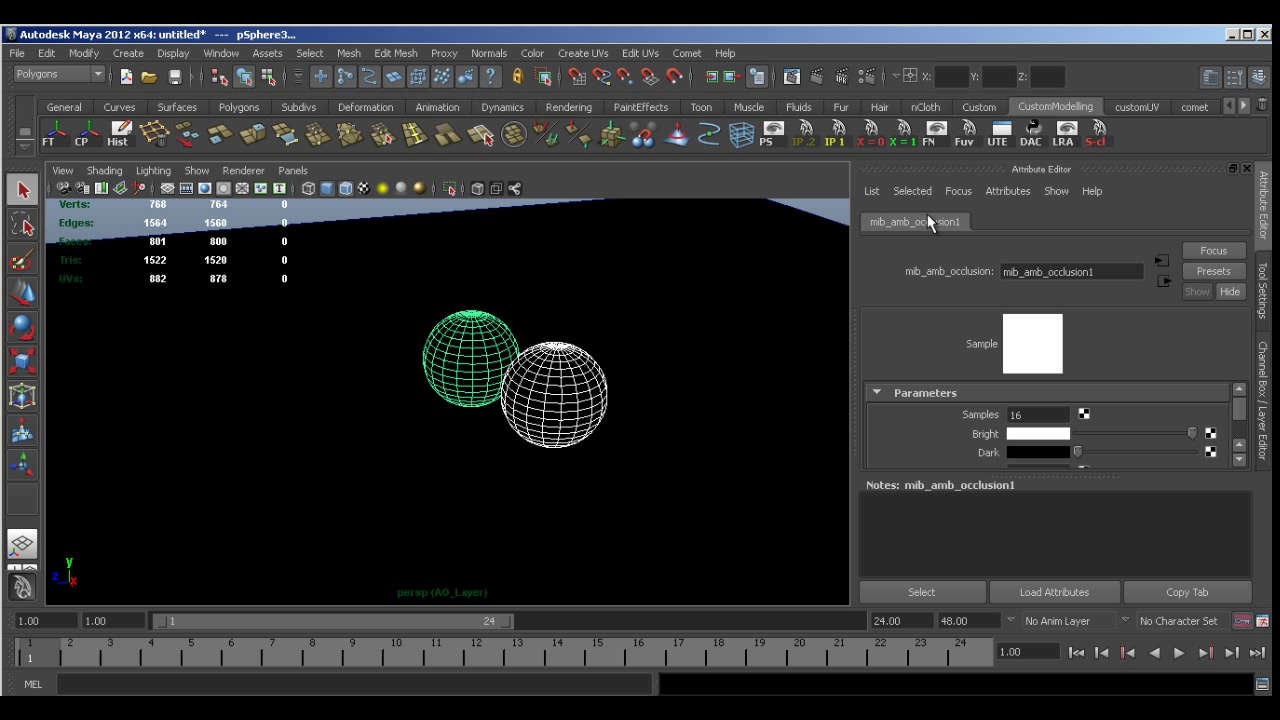
pyautogui.click(1037, 415)
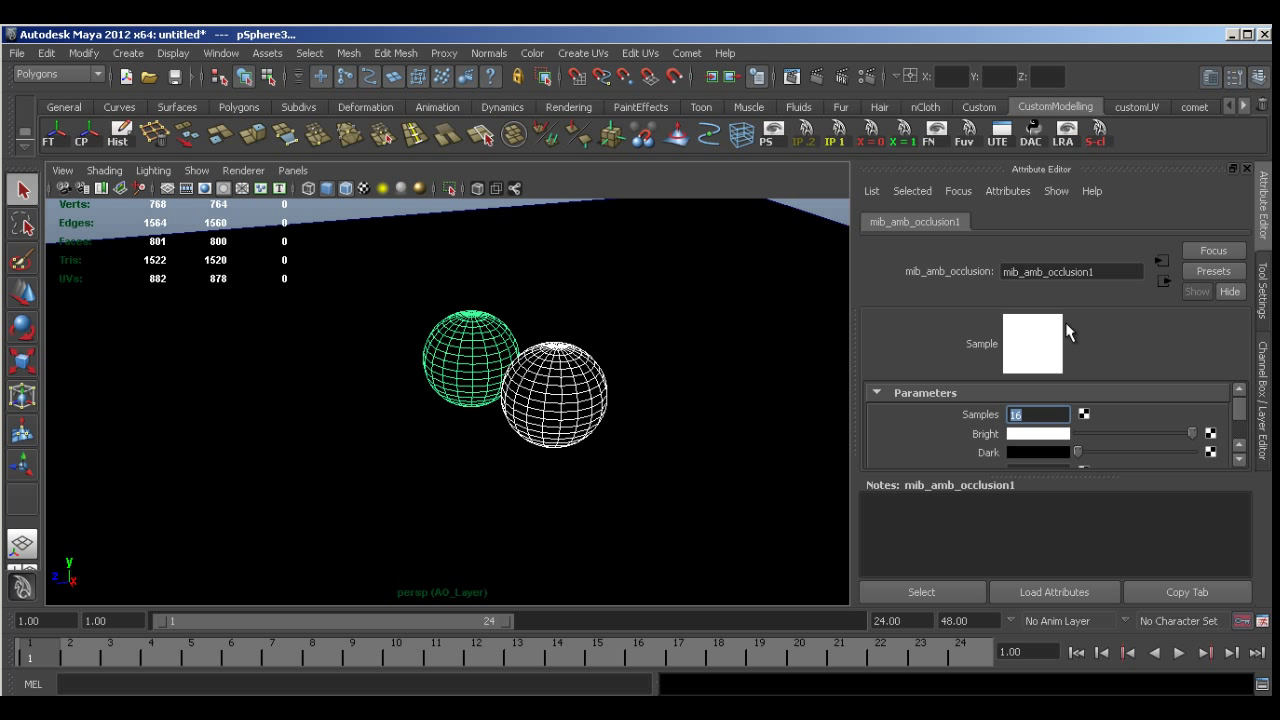
pyautogui.write('256')
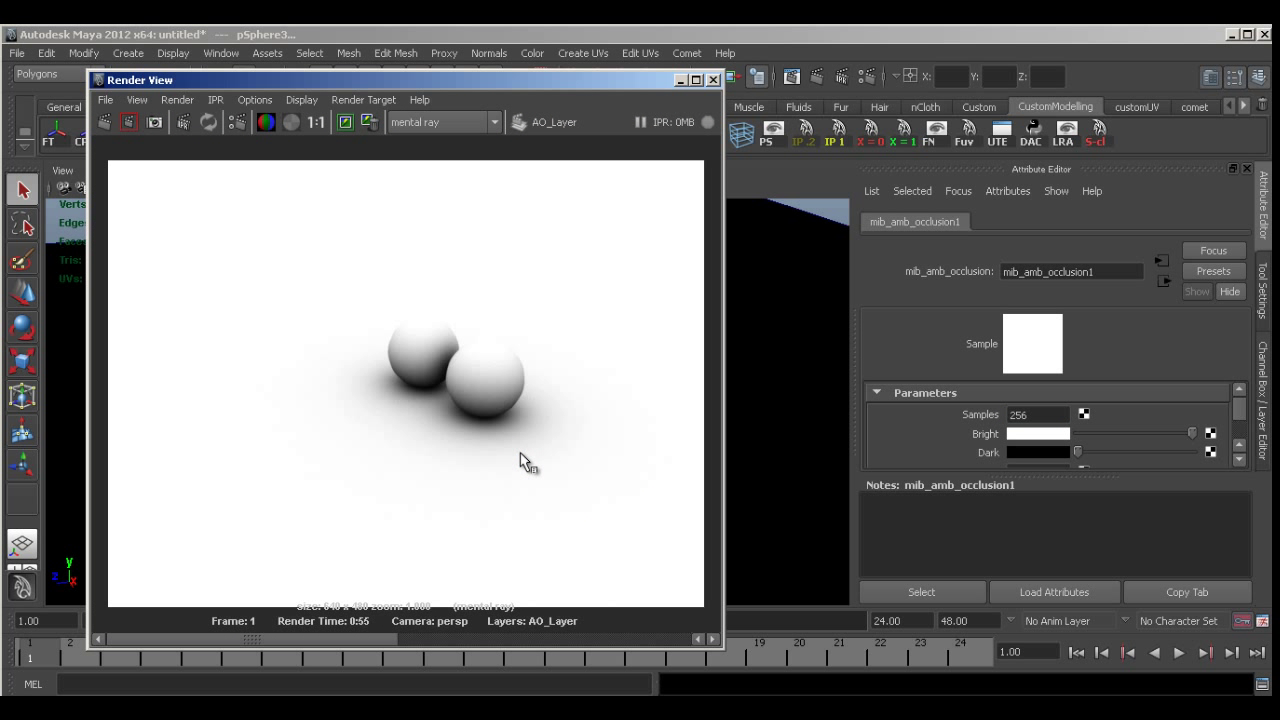
pyautogui.moveTo(443, 375)
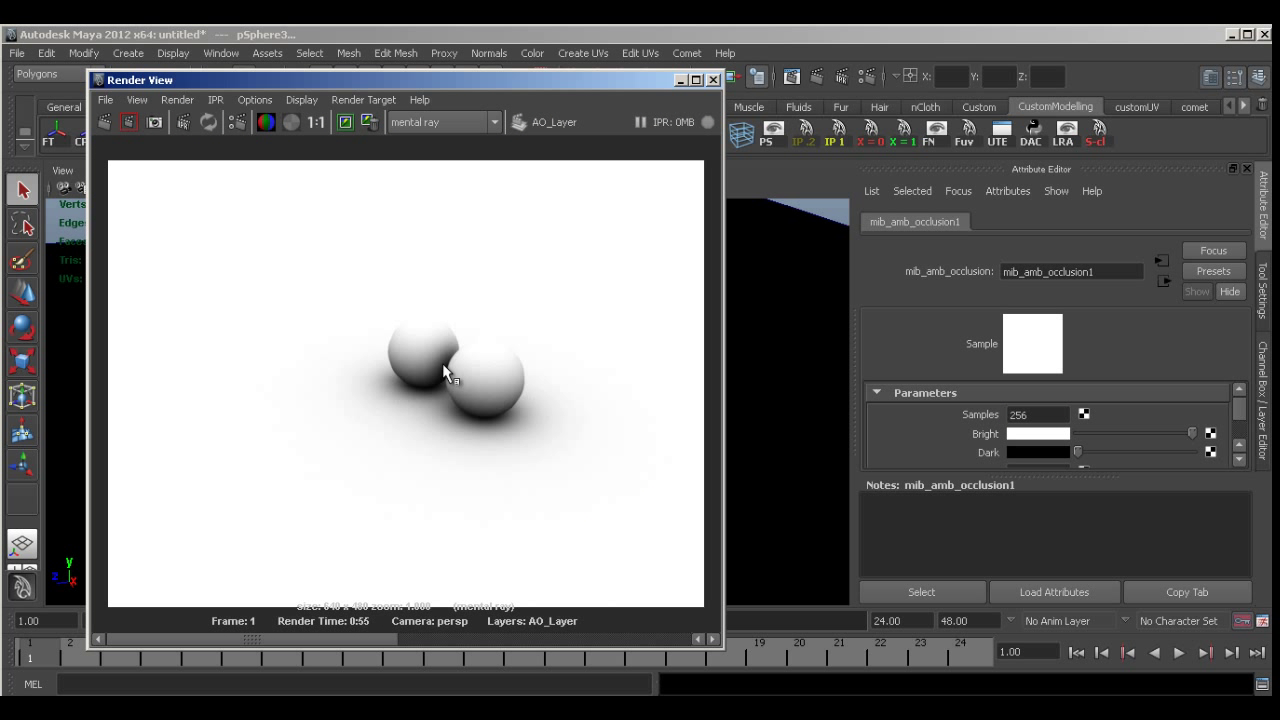
pyautogui.moveTo(547, 333)
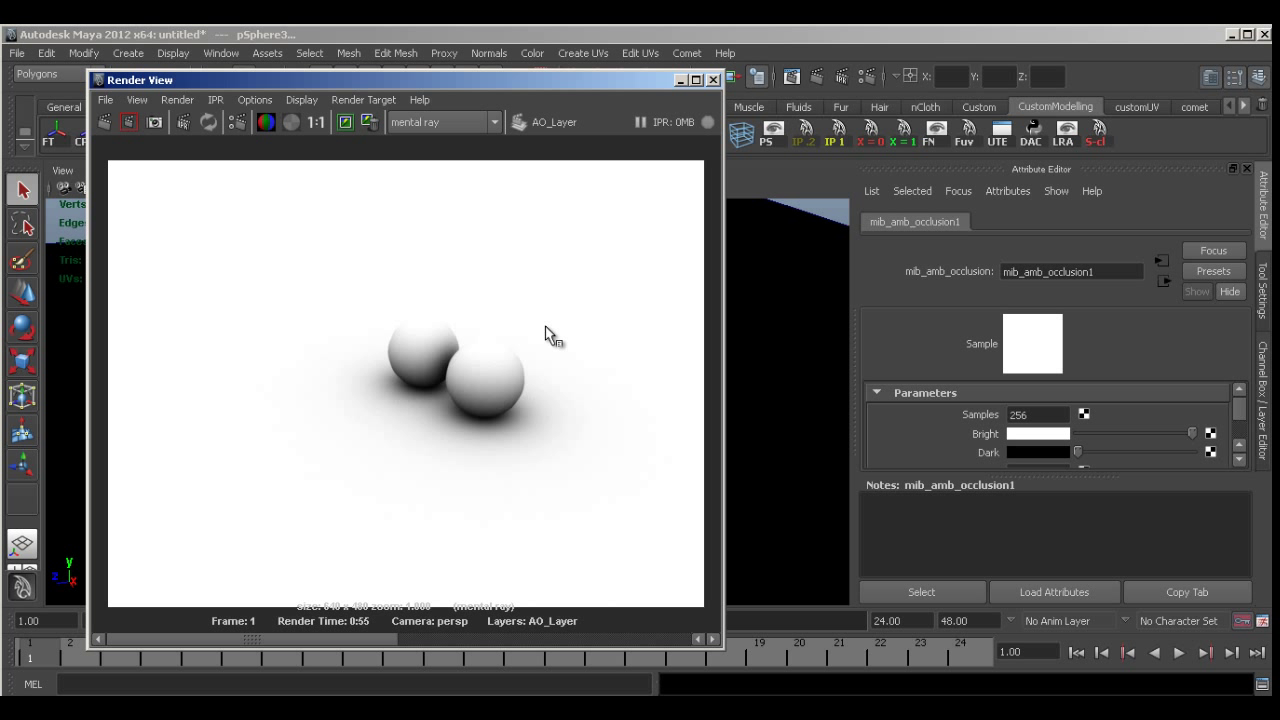
pyautogui.moveTo(402, 557)
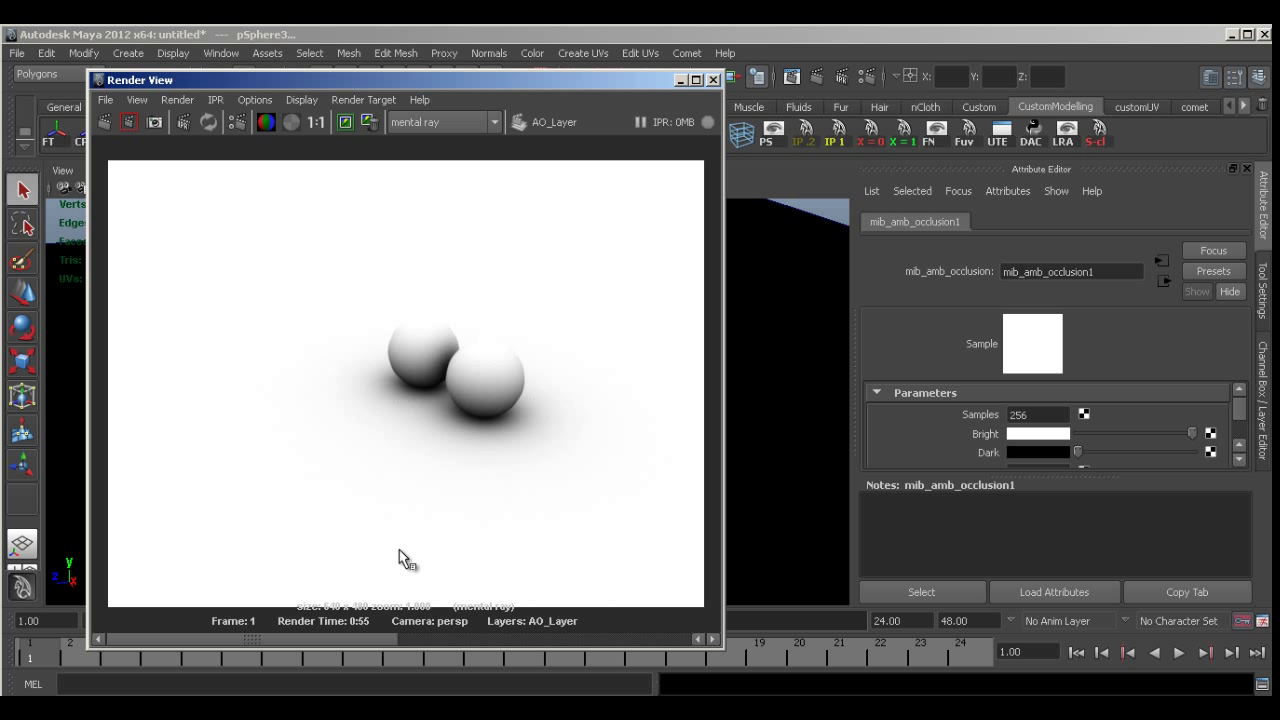